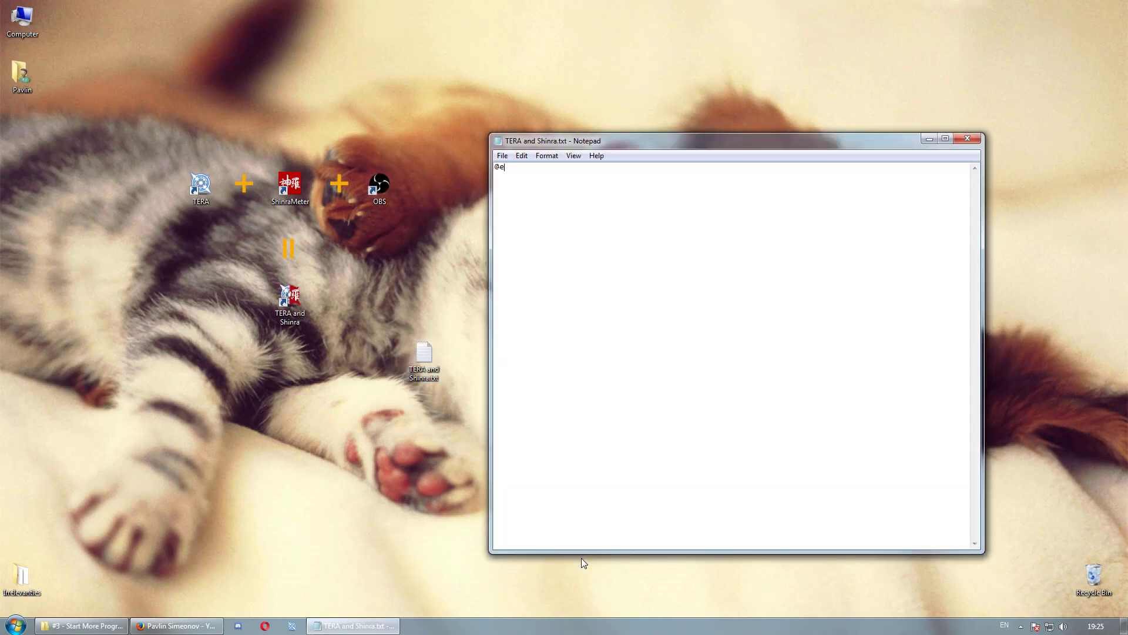
pyautogui.write('cho off')
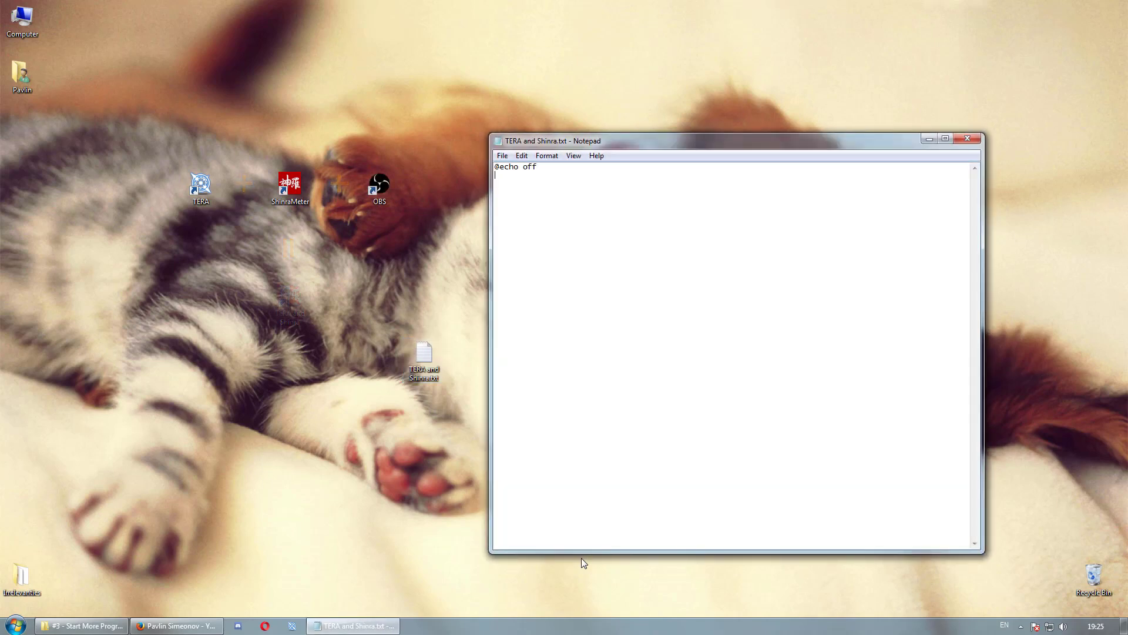
pyautogui.write('start "" "')
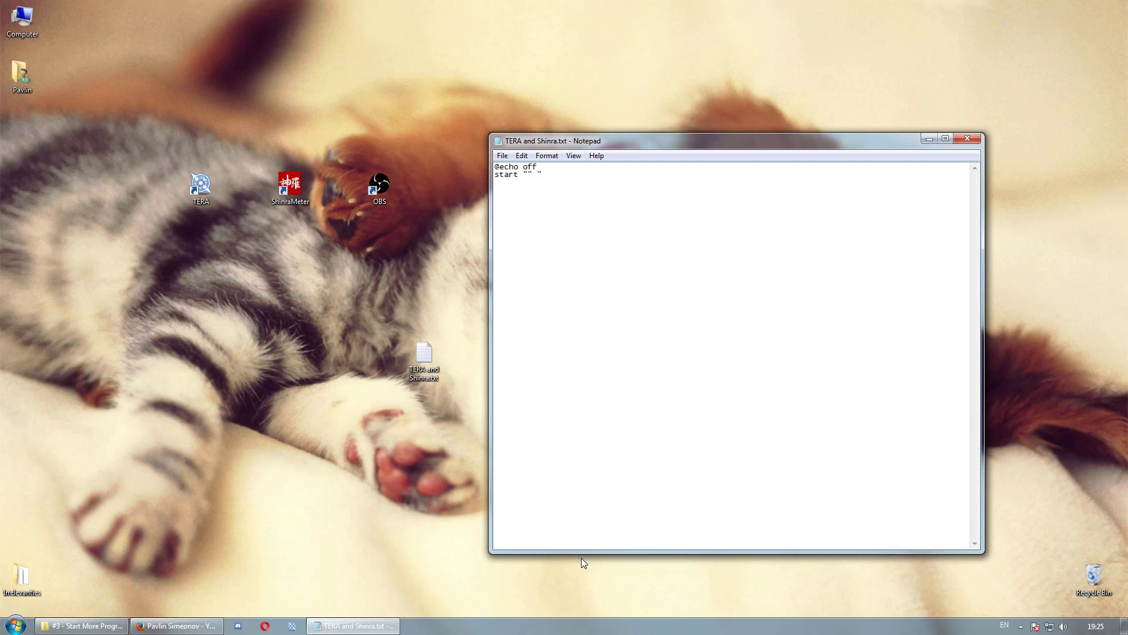
pyautogui.rightClick(200, 186)
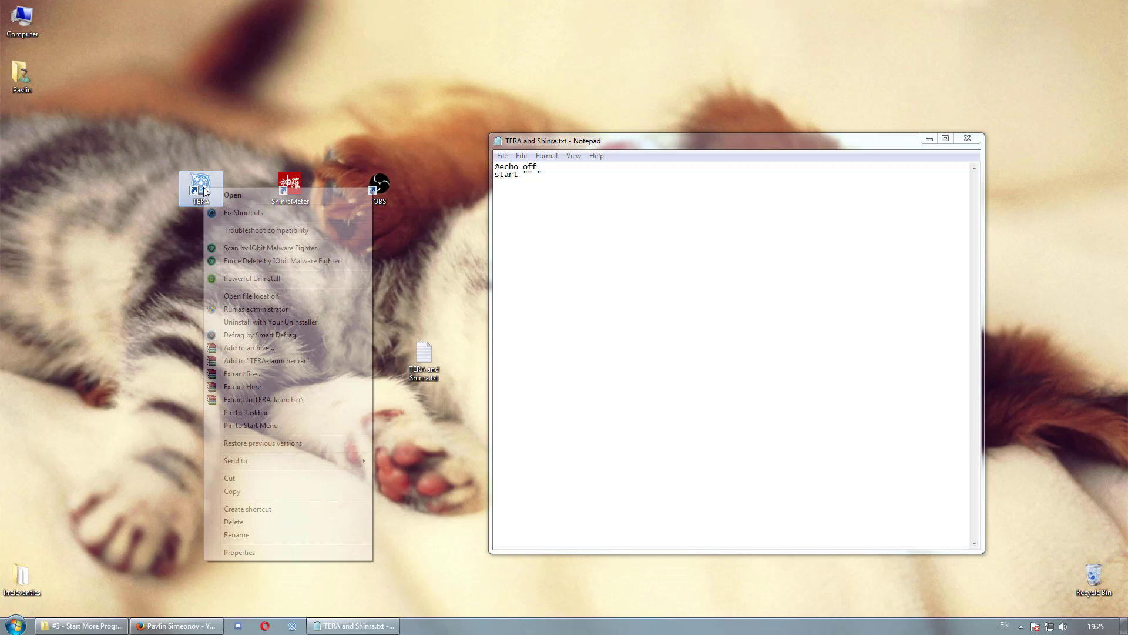
pyautogui.click(251, 296)
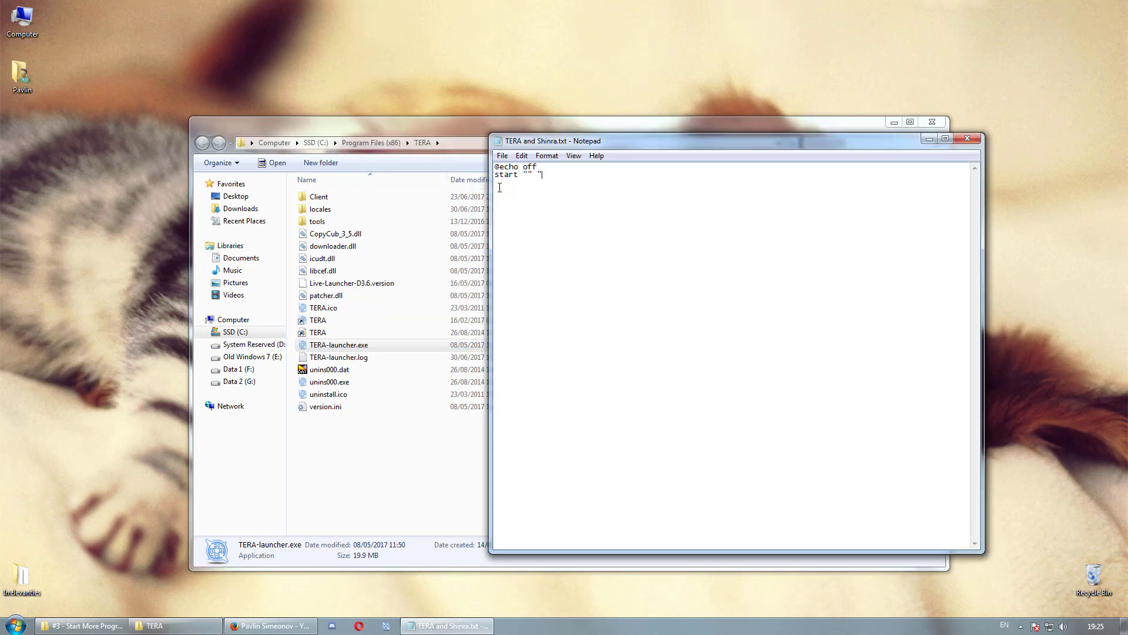
# Finish the start line with C:\Program Files (x86)\TERA\tera-launcher.exe and begin another start line
pyautogui.write('C:\\Program Files (x86)\\TERAZ')
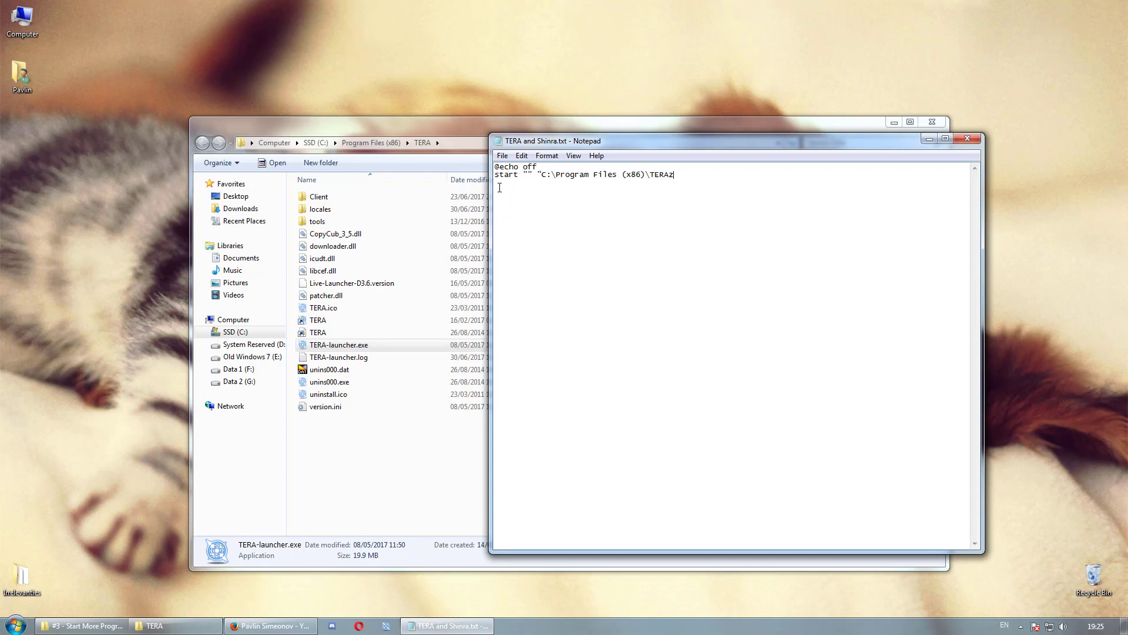
pyautogui.write('\\tera-')
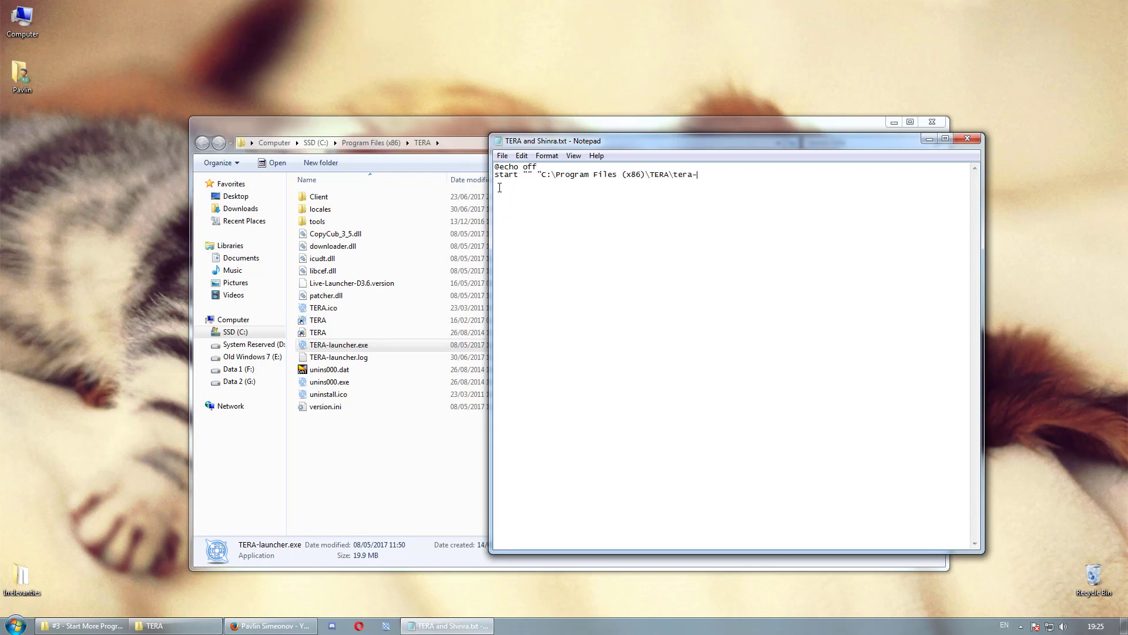
pyautogui.write('launcher.exe"')
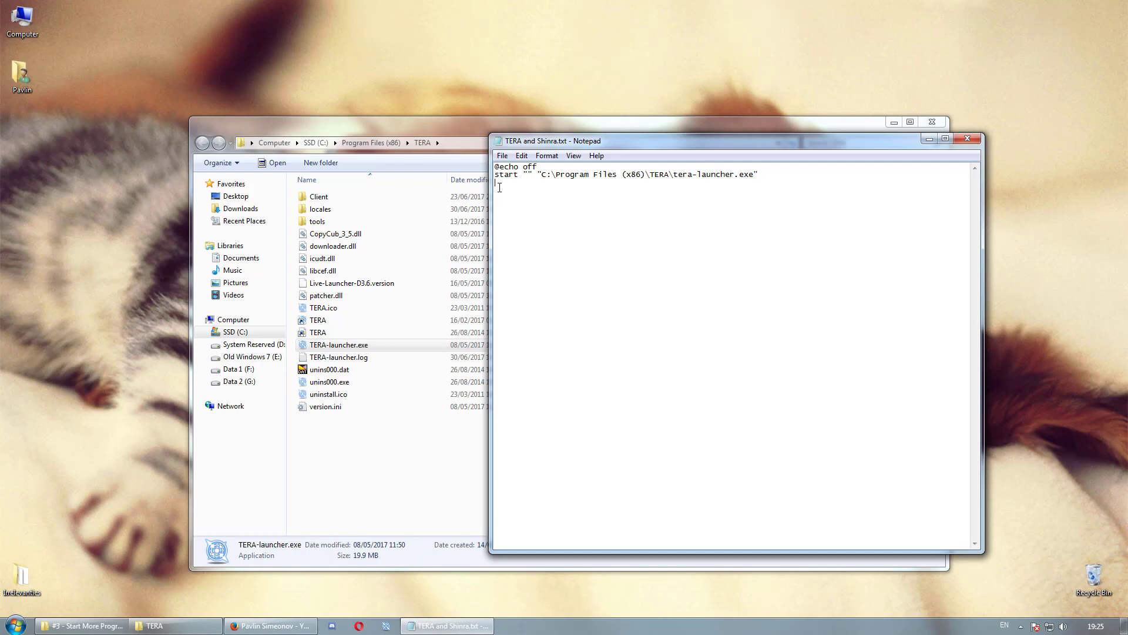
pyautogui.write('start "')
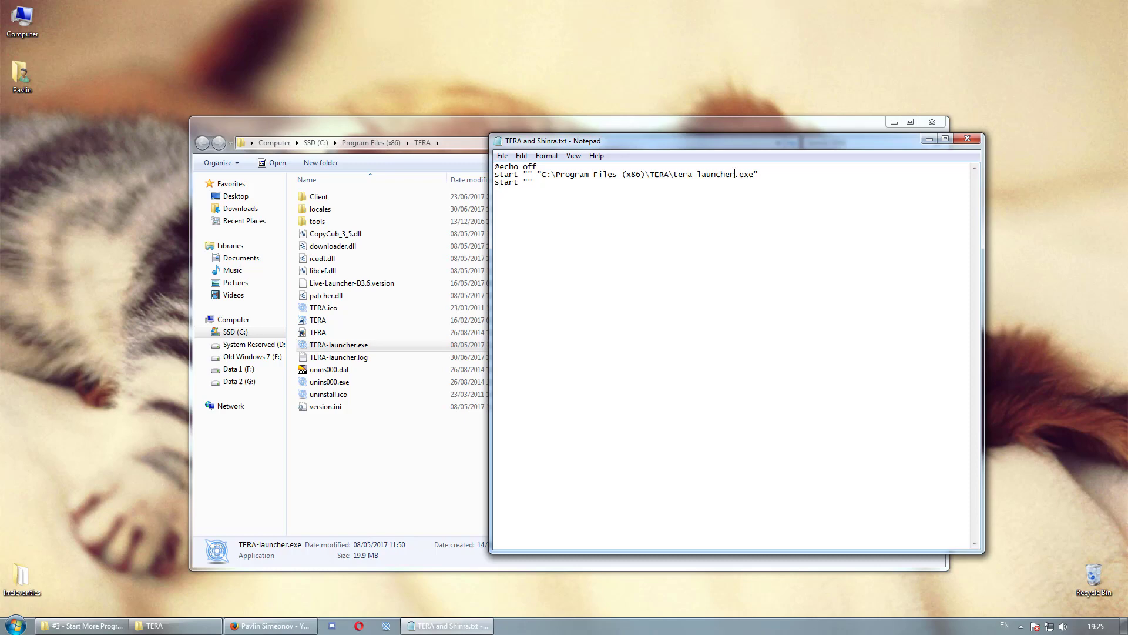
# Add a start line for ShinraMeter.exe using its shortcut's target path
pyautogui.click(932, 122)
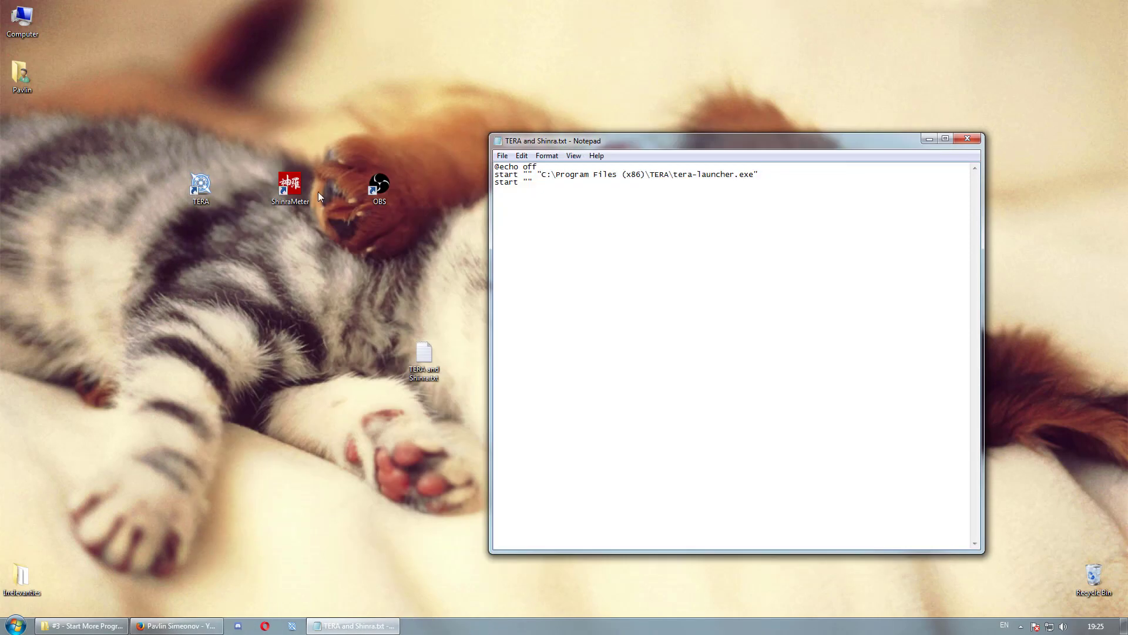
pyautogui.rightClick(290, 187)
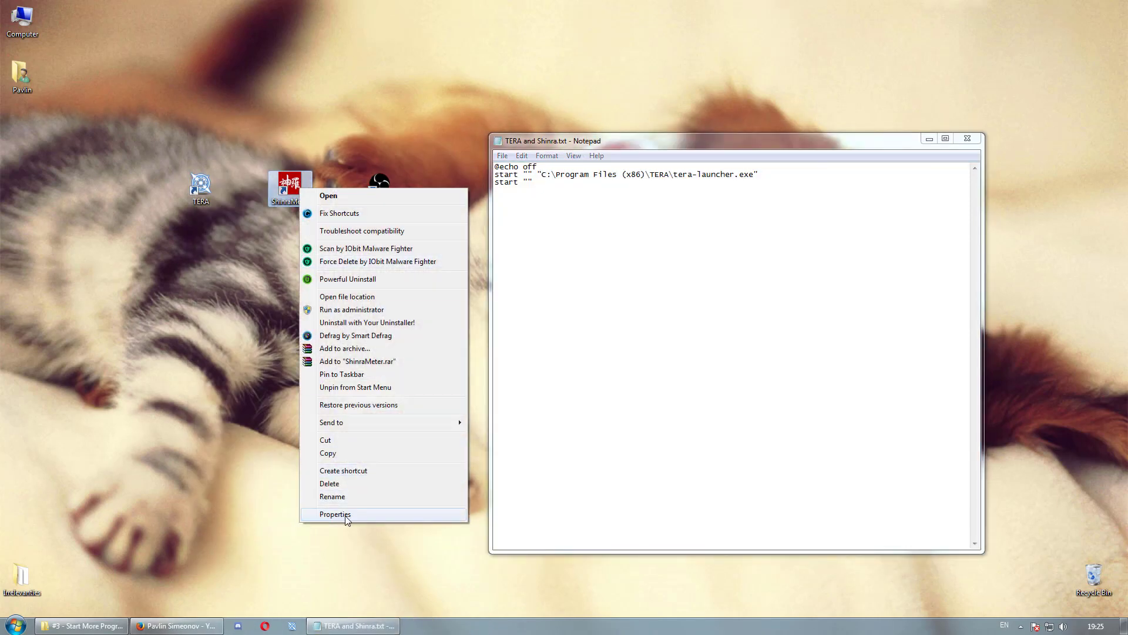
pyautogui.click(334, 514)
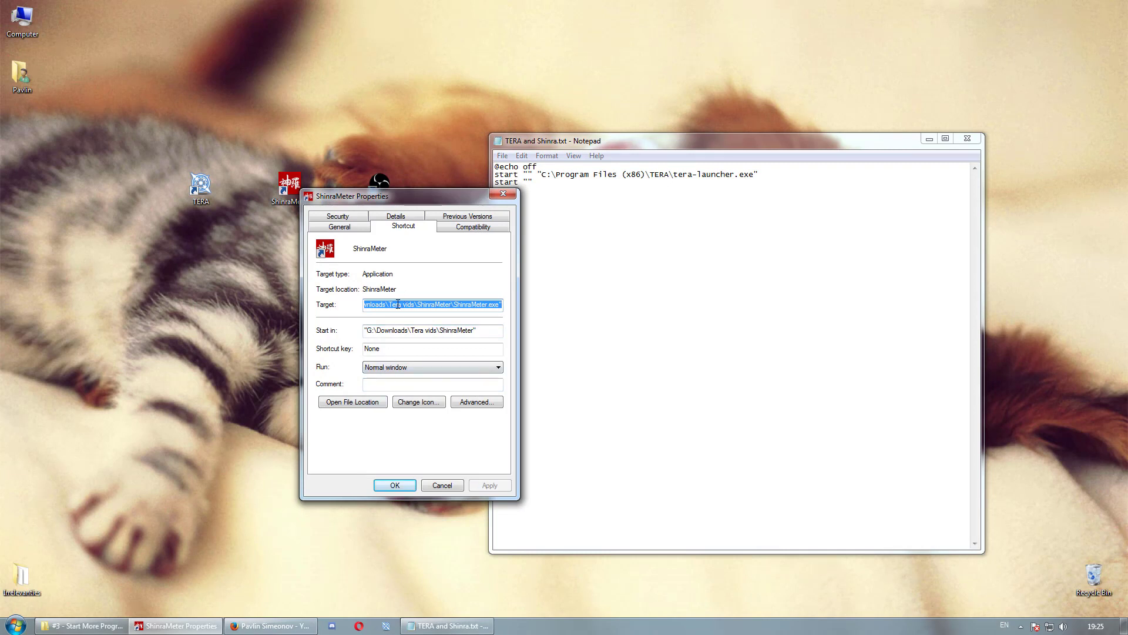
pyautogui.rightClick(432, 304)
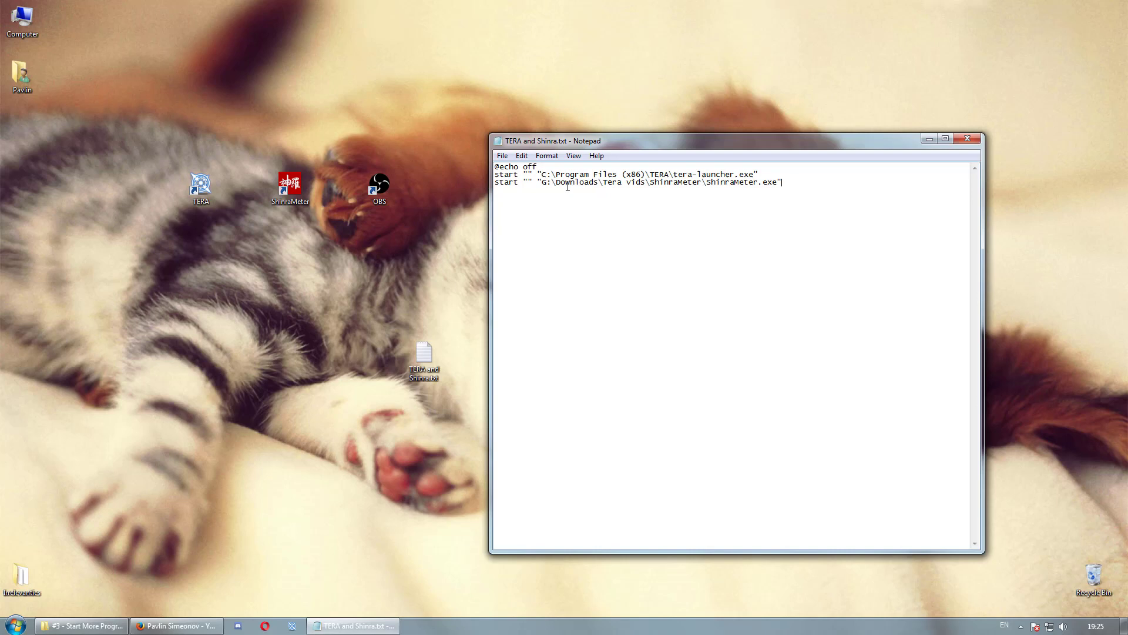
pyautogui.write('start ""')
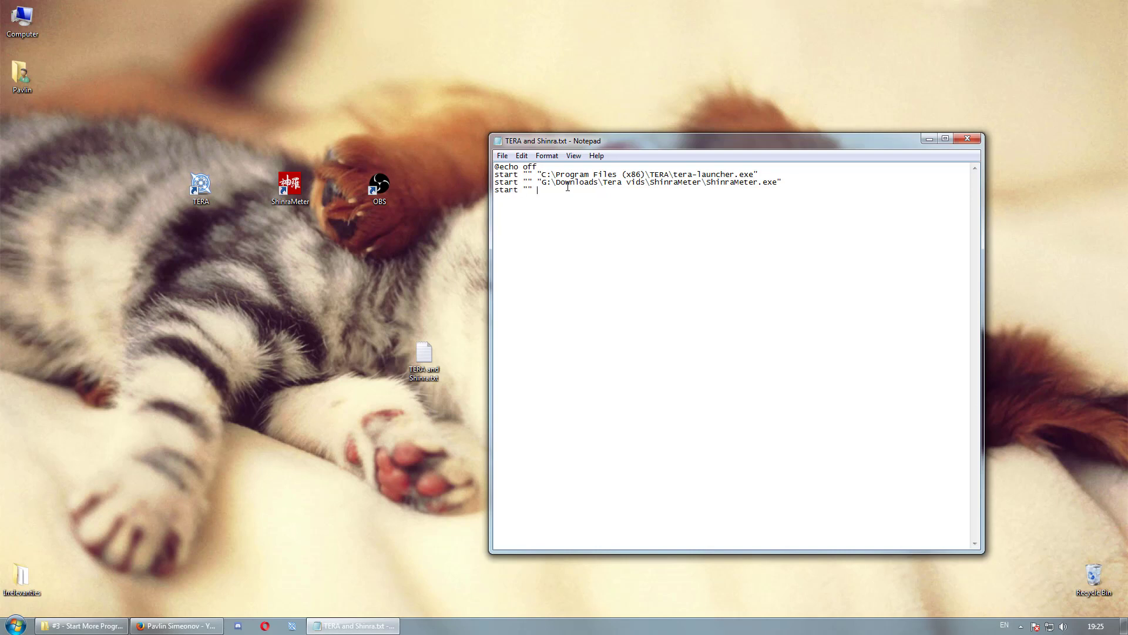
# Add a start line for OBS.exe from the OBS shortcut's target in Properties
pyautogui.rightClick(379, 187)
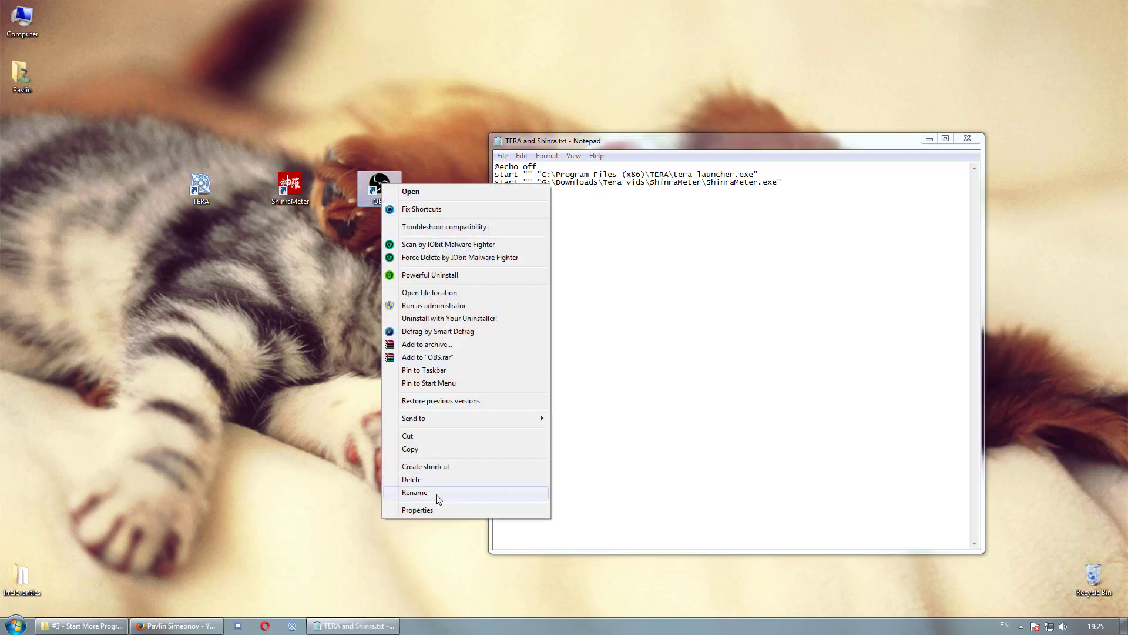
pyautogui.click(417, 509)
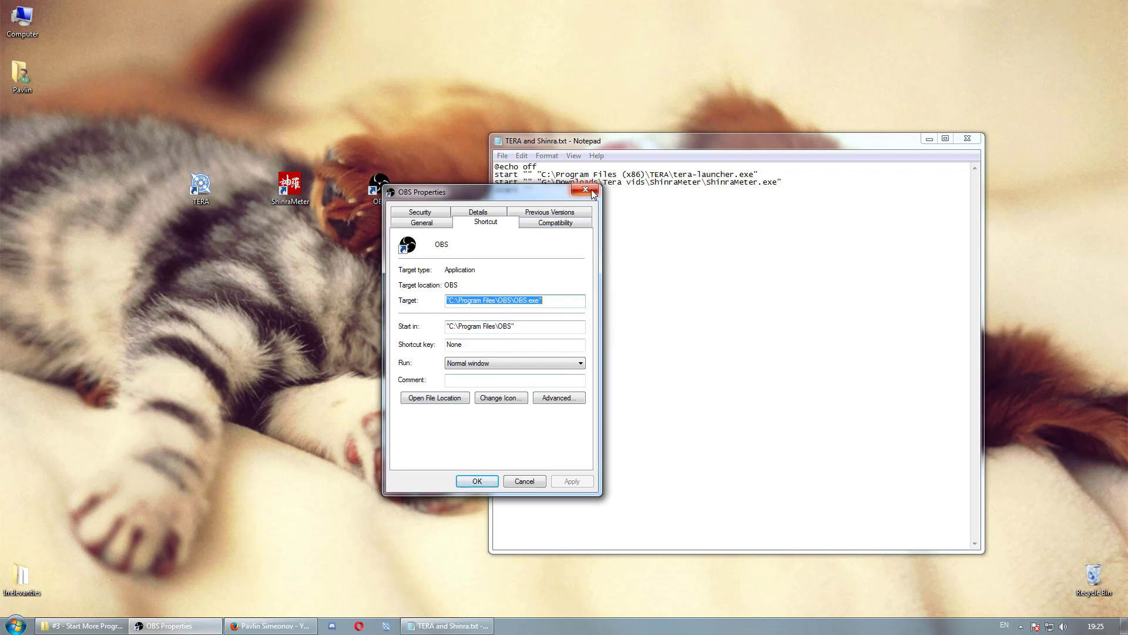
pyautogui.click(592, 192)
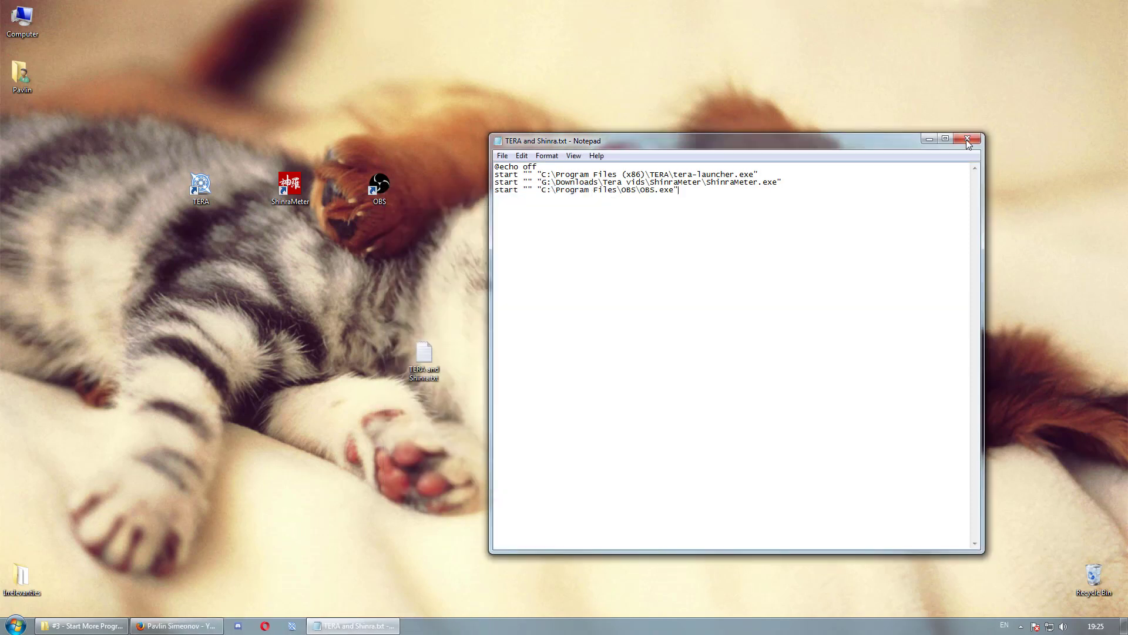
# Rename the desktop file 'TERA and Shinra' from .txt to .bat, then open Computer's folder tools
pyautogui.click(968, 140)
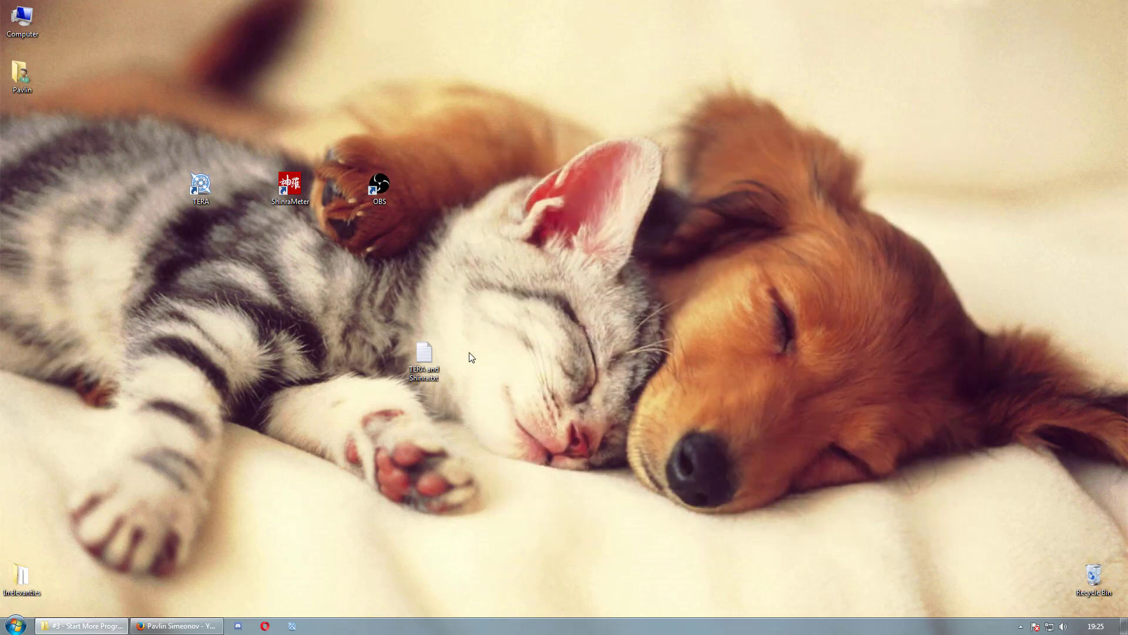
pyautogui.rightClick(423, 356)
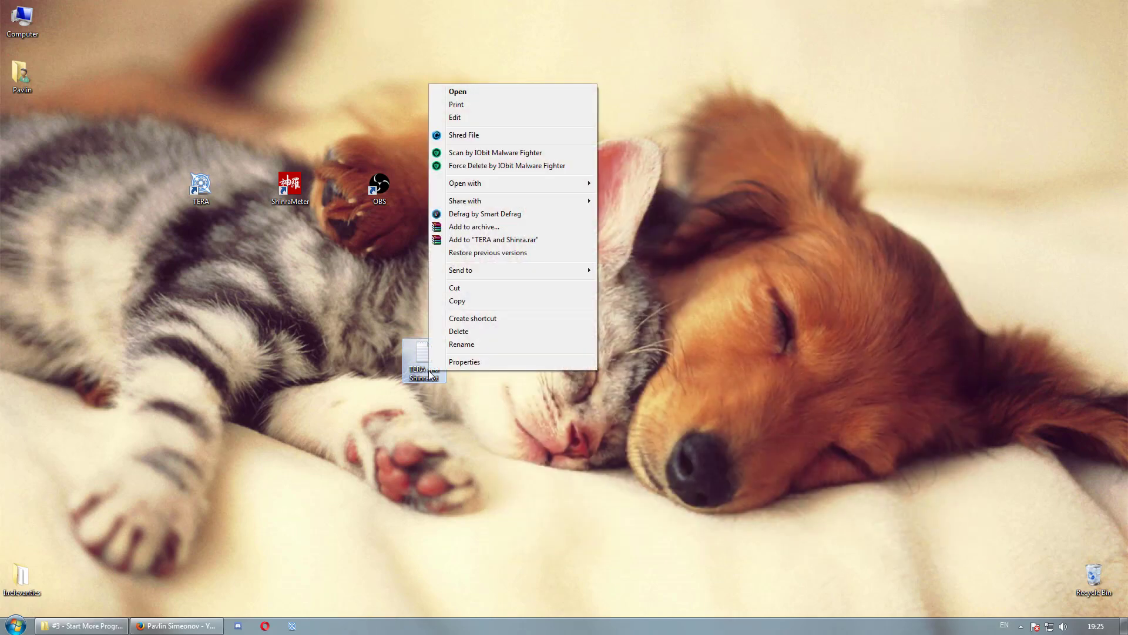
pyautogui.click(461, 344)
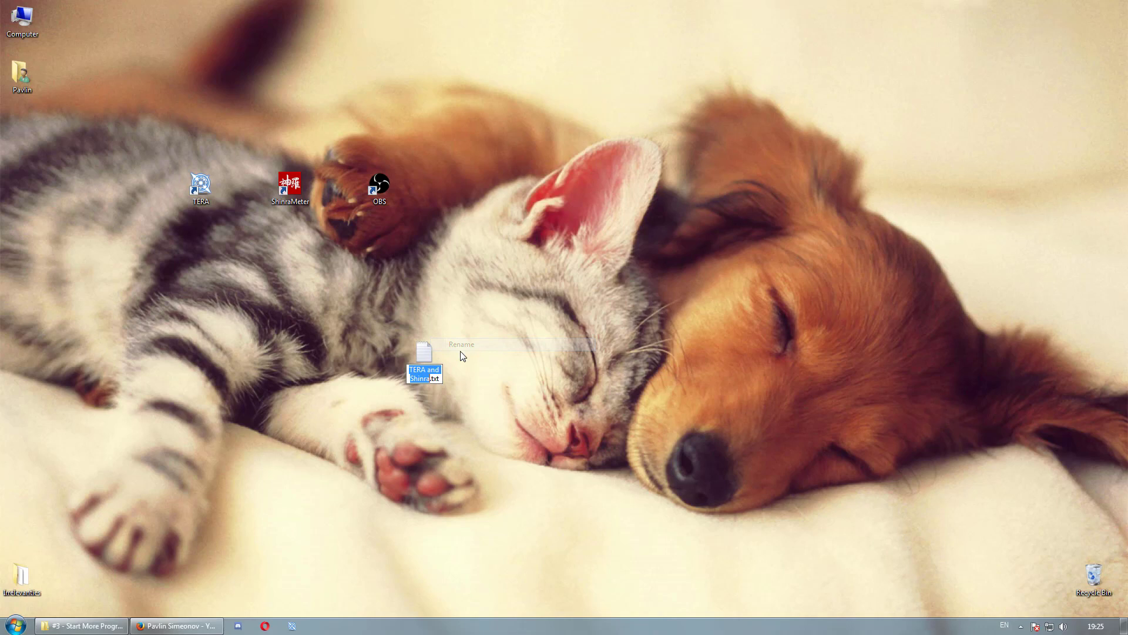
pyautogui.click(555, 390)
pyautogui.write('ba')
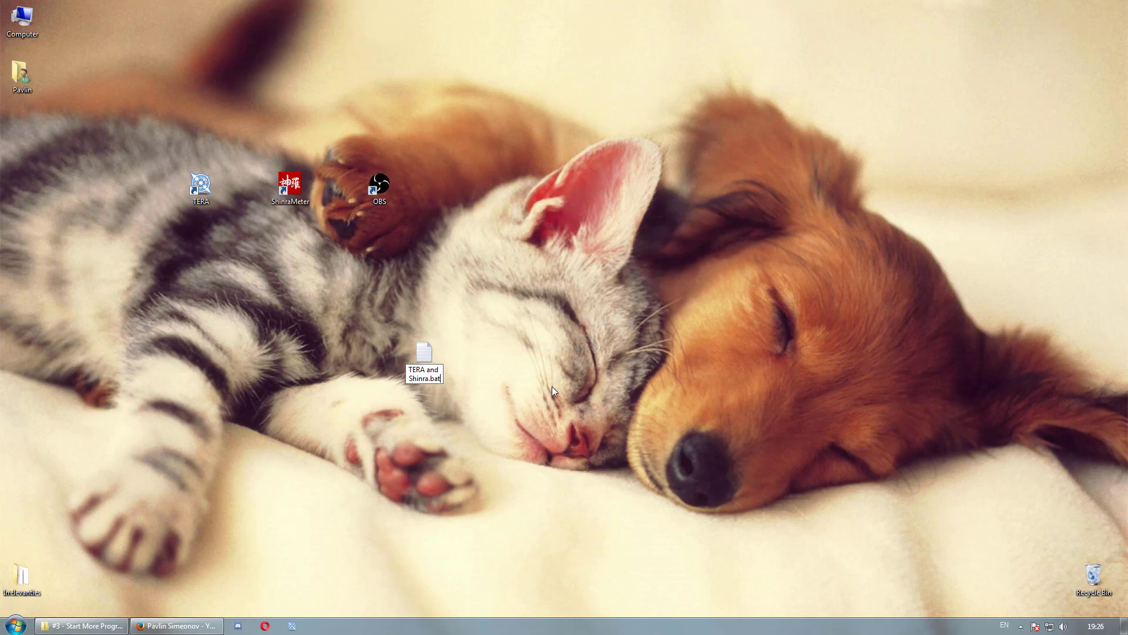
pyautogui.press('Return')
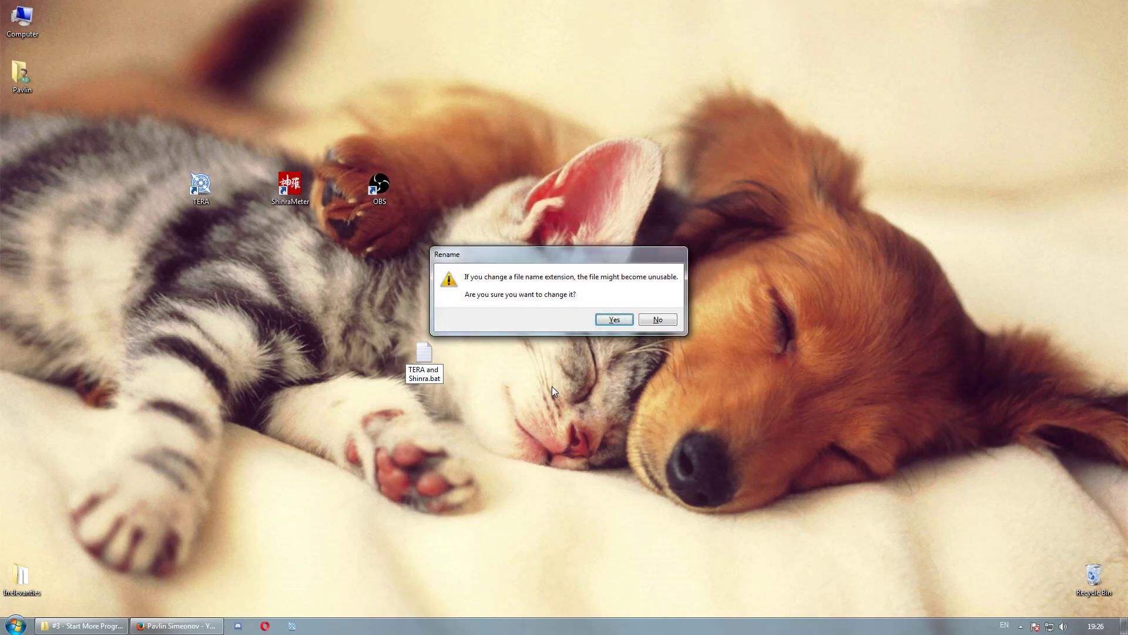
pyautogui.click(612, 319)
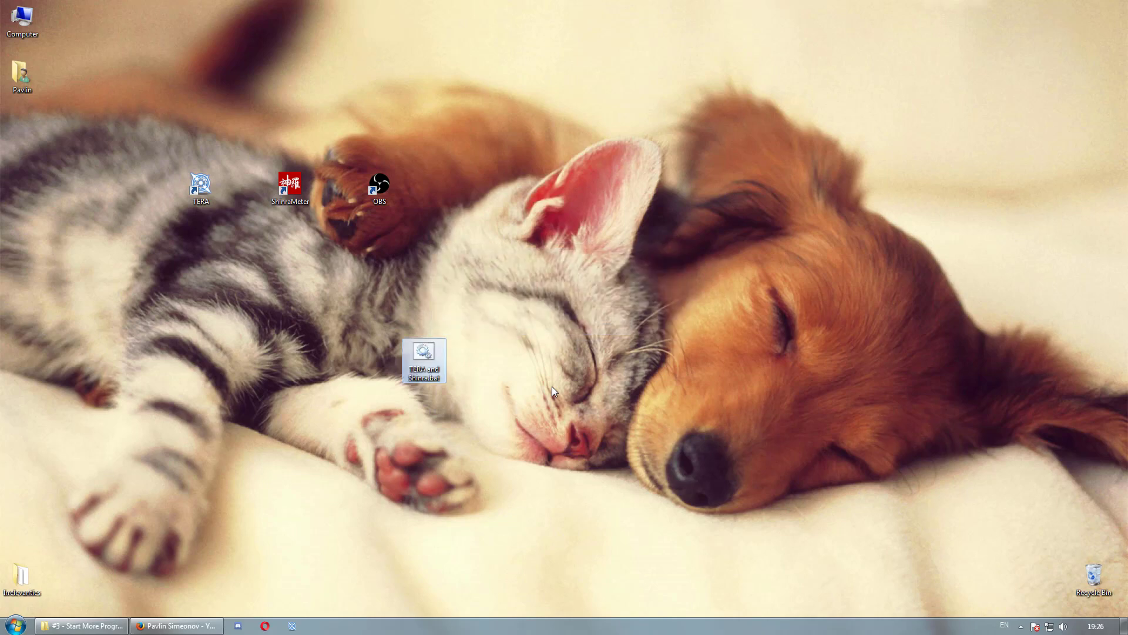
pyautogui.doubleClick(21, 19)
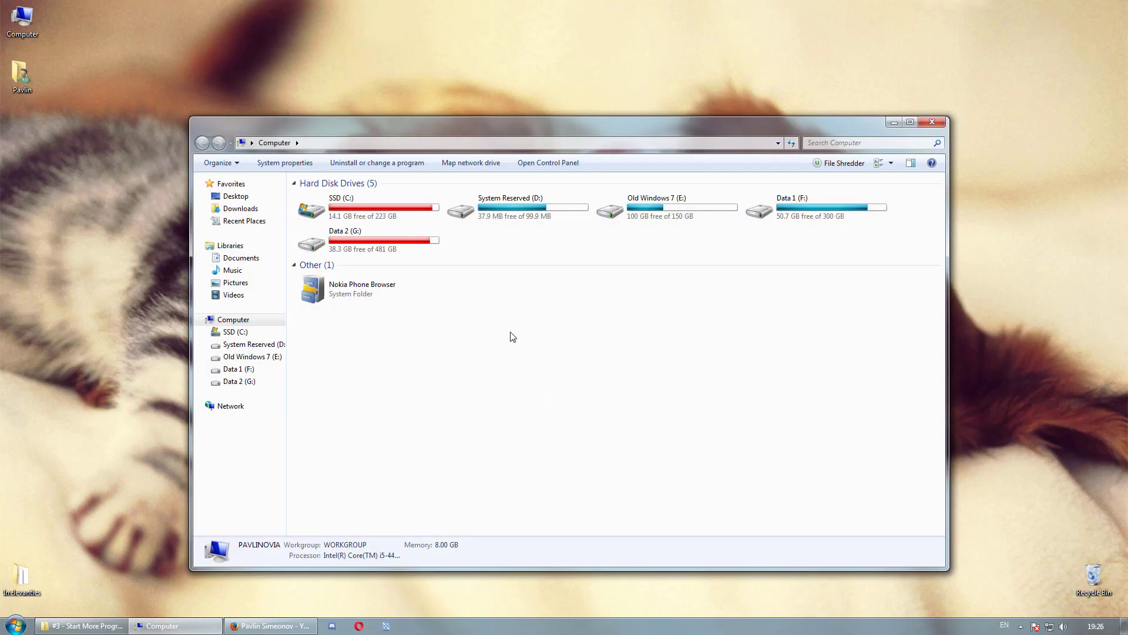
pyautogui.click(272, 160)
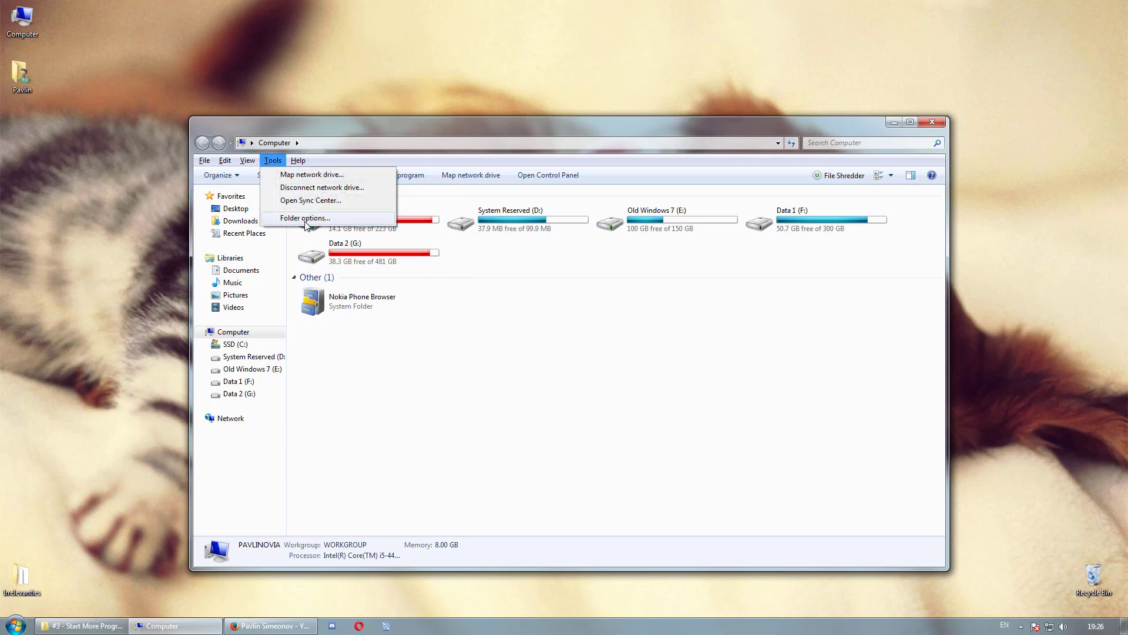
# Uncheck 'Hide extensions for known file types' in Folder Options View and confirm
pyautogui.click(304, 217)
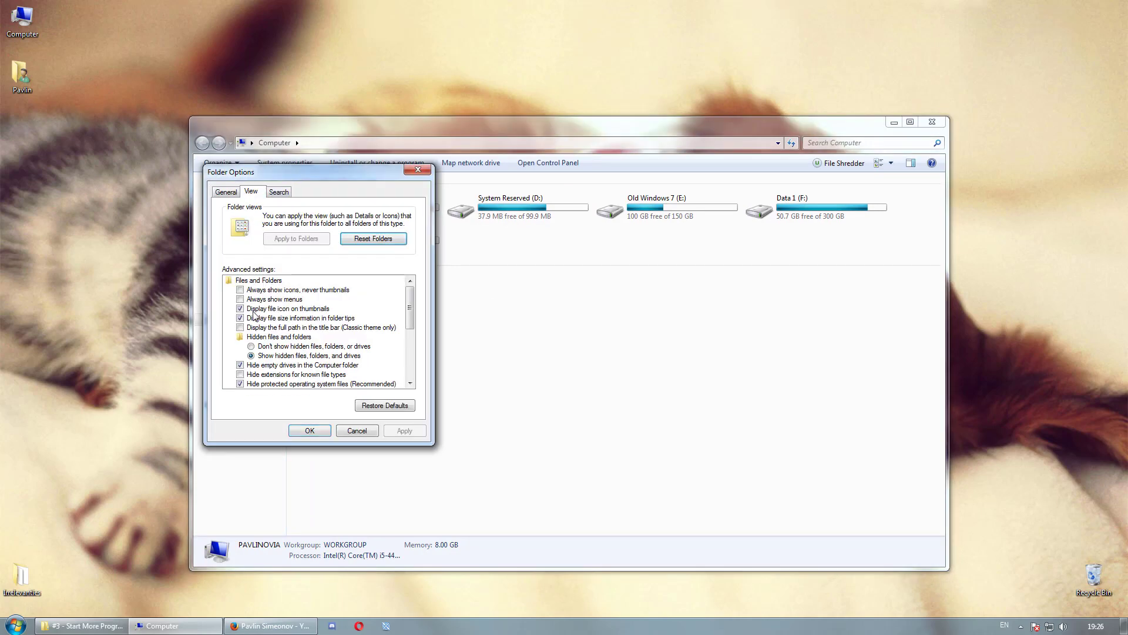
pyautogui.click(241, 375)
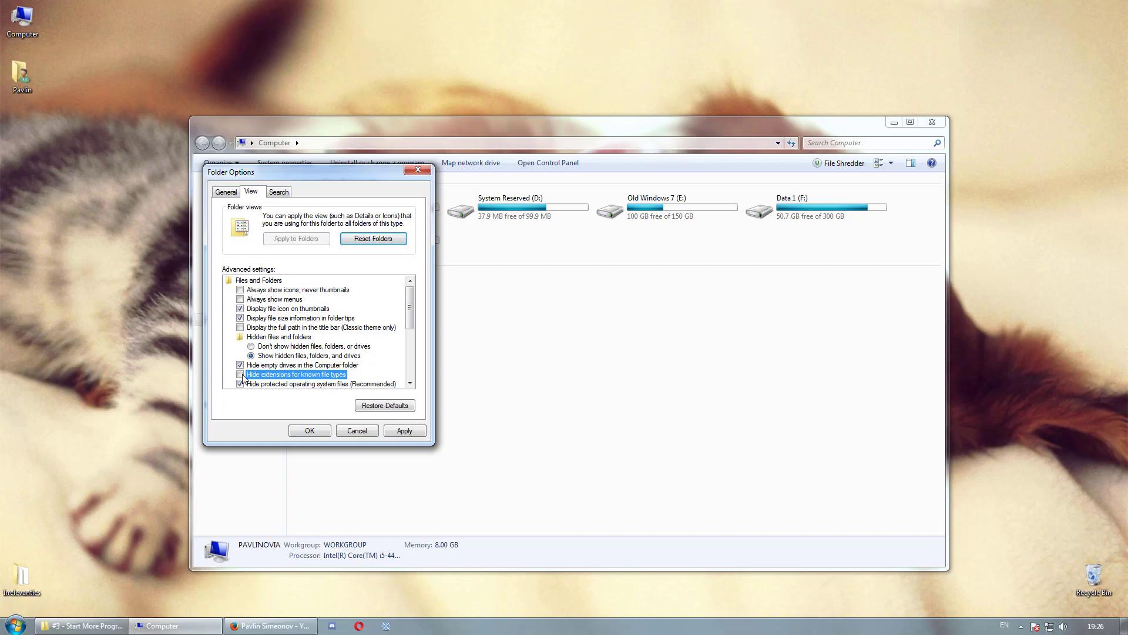
pyautogui.click(241, 374)
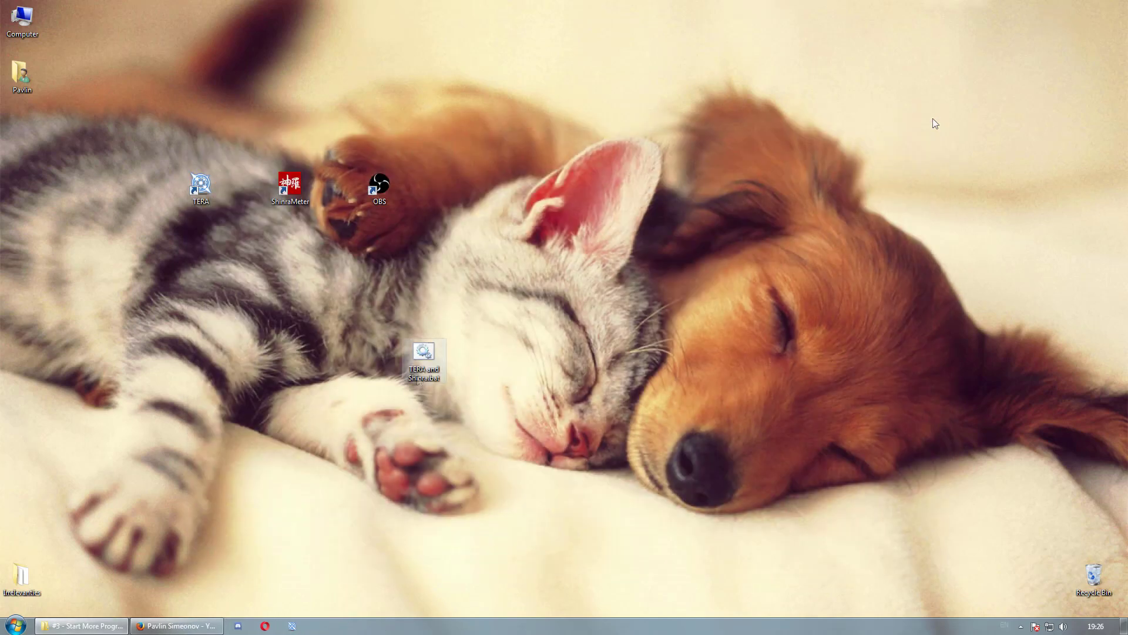
# Reopen the text file and Save As 'TERA and Shinra.bat' on the desktop
pyautogui.doubleClick(423, 359)
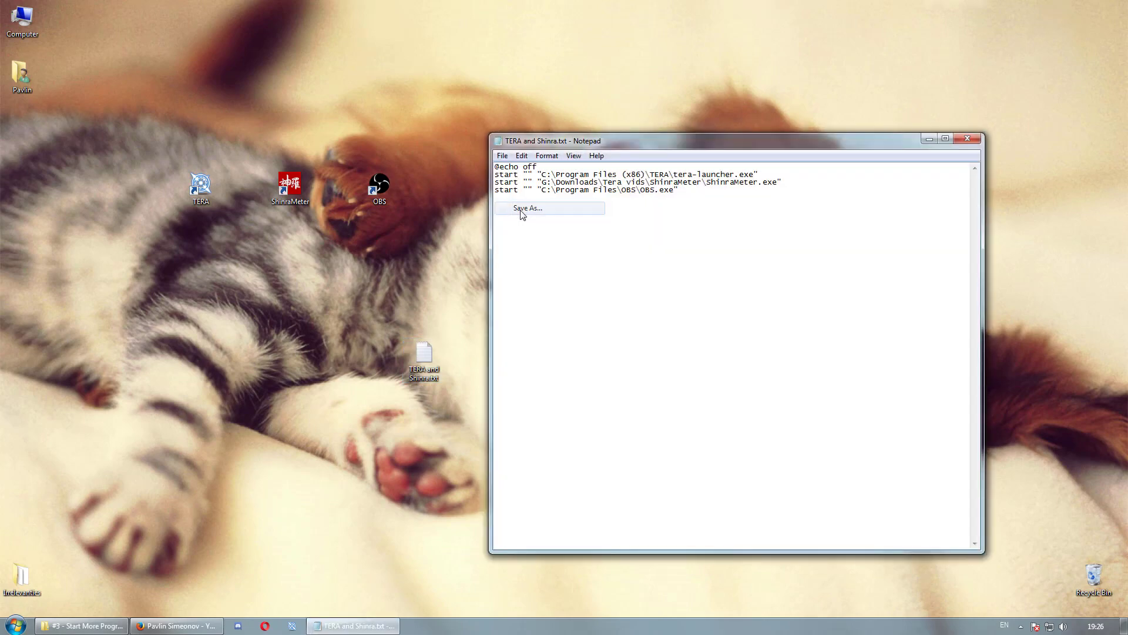
pyautogui.click(526, 208)
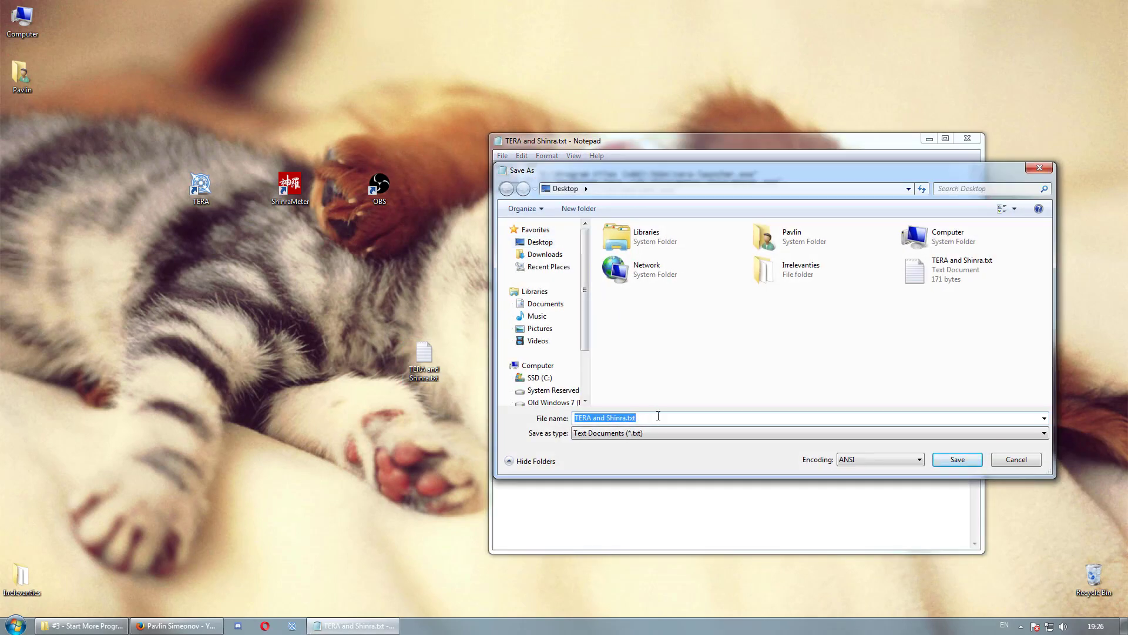
pyautogui.write('TERA and Shinra.bat')
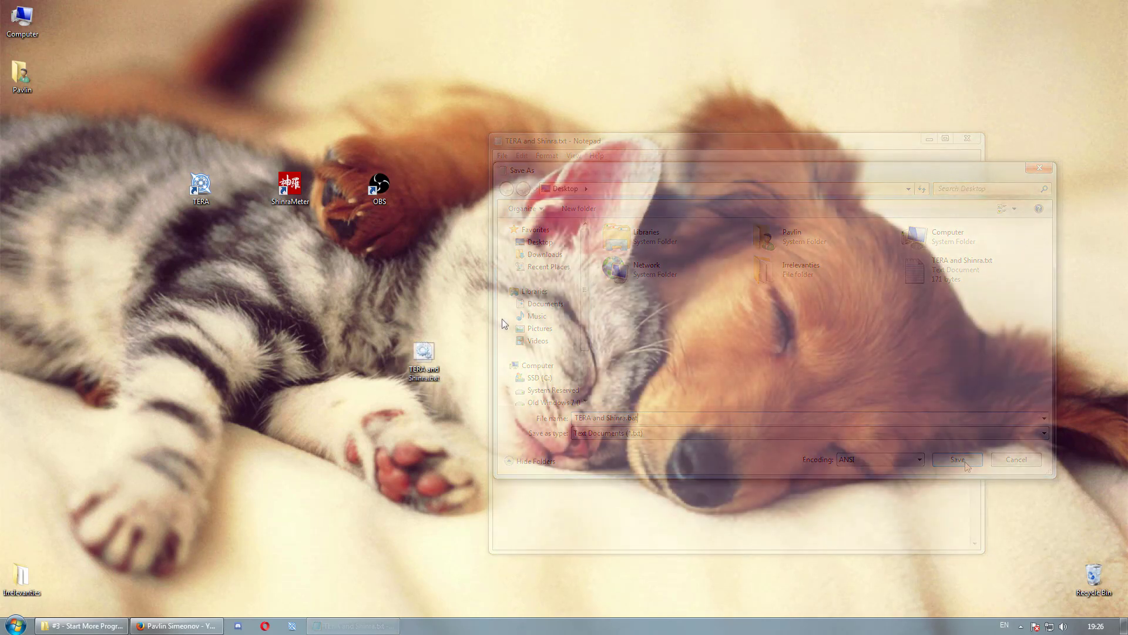
pyautogui.click(956, 459)
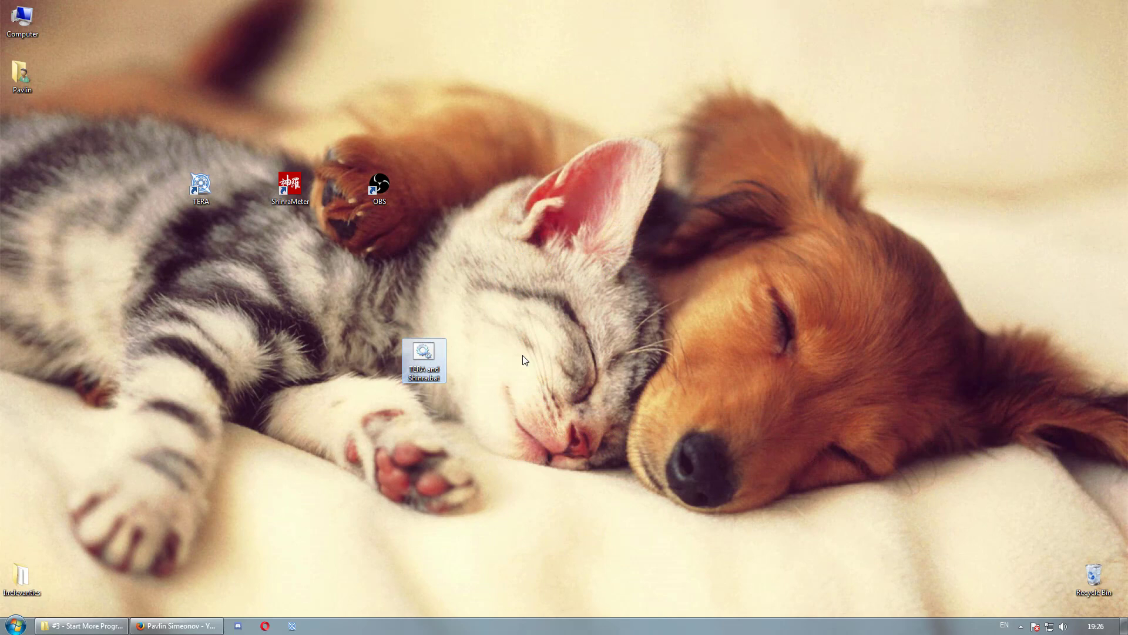
pyautogui.moveTo(549, 360)
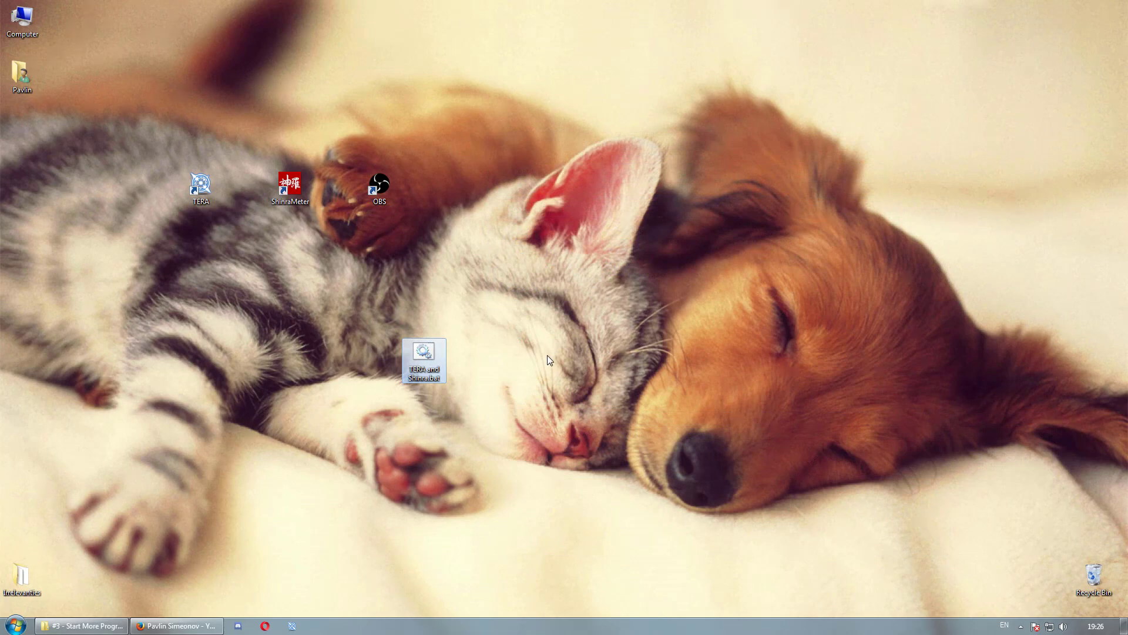
pyautogui.doubleClick(379, 180)
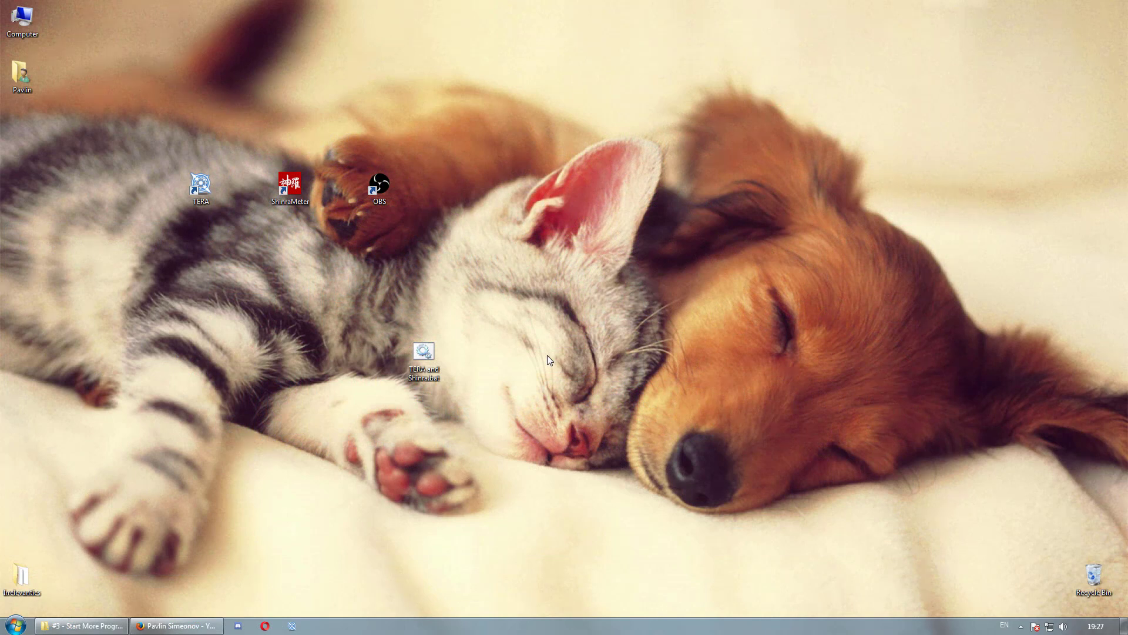
pyautogui.moveTo(531, 338)
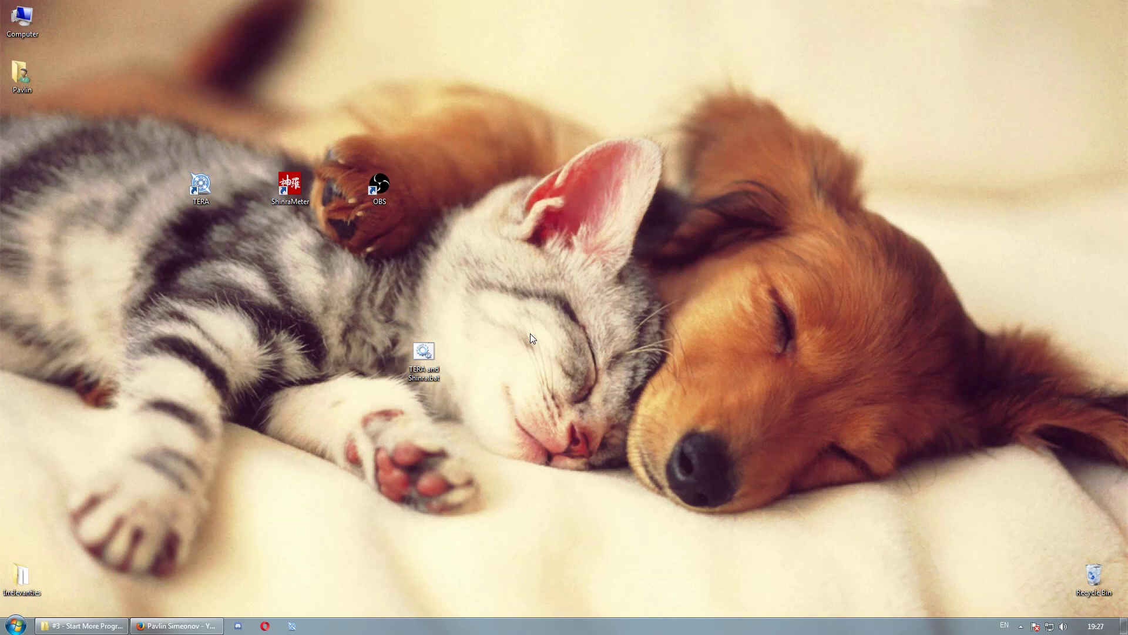
pyautogui.click(424, 358)
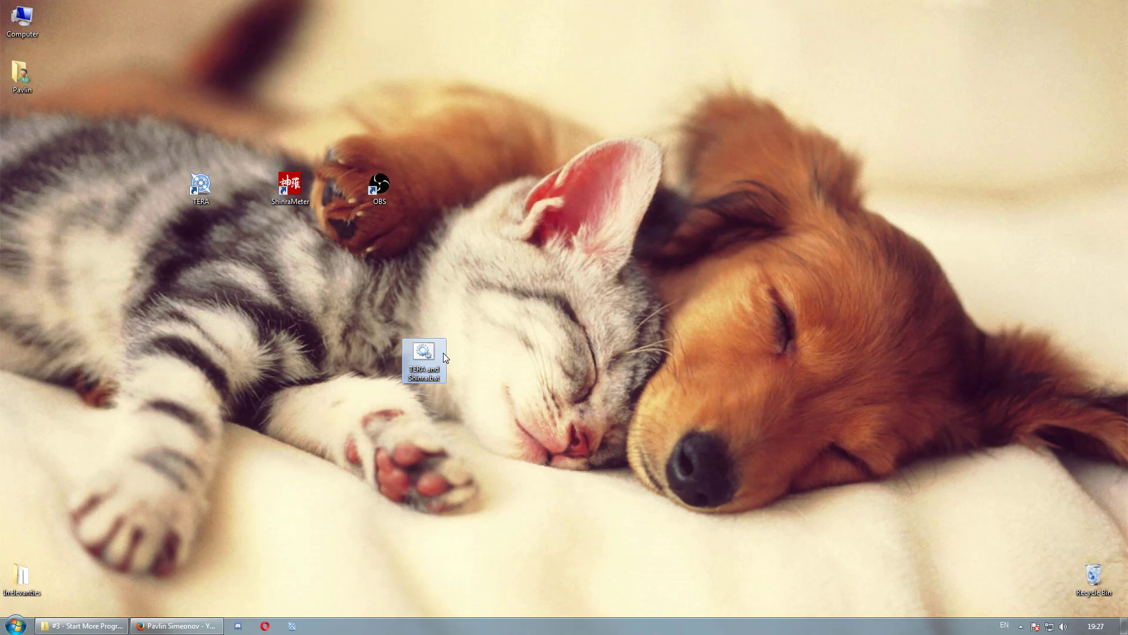
pyautogui.rightClick(423, 359)
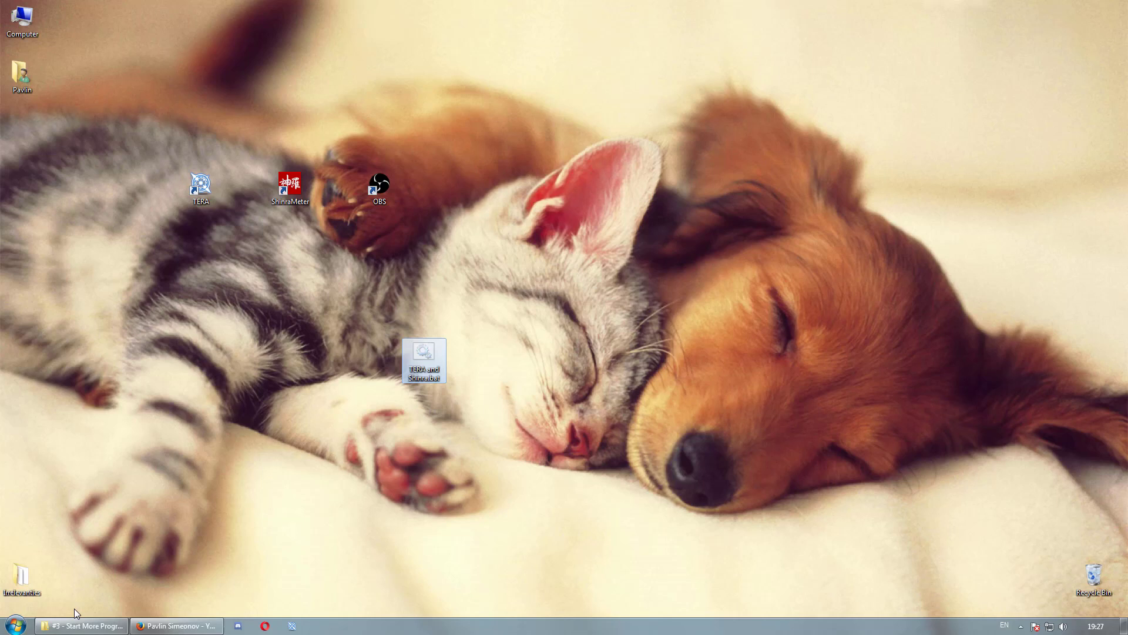
# Make desktop shortcuts to TERA and Shinra.bat by right-dragging and via Send to > Desktop
pyautogui.rightClick(485, 243)
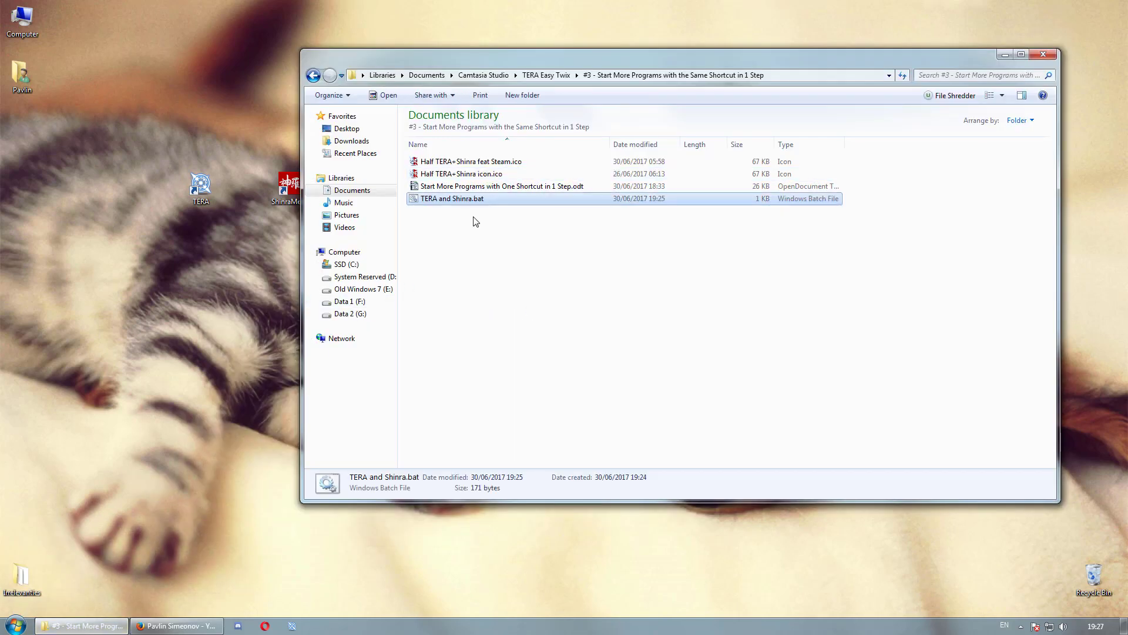
pyautogui.moveTo(452, 198); pyautogui.dragTo(234, 255)
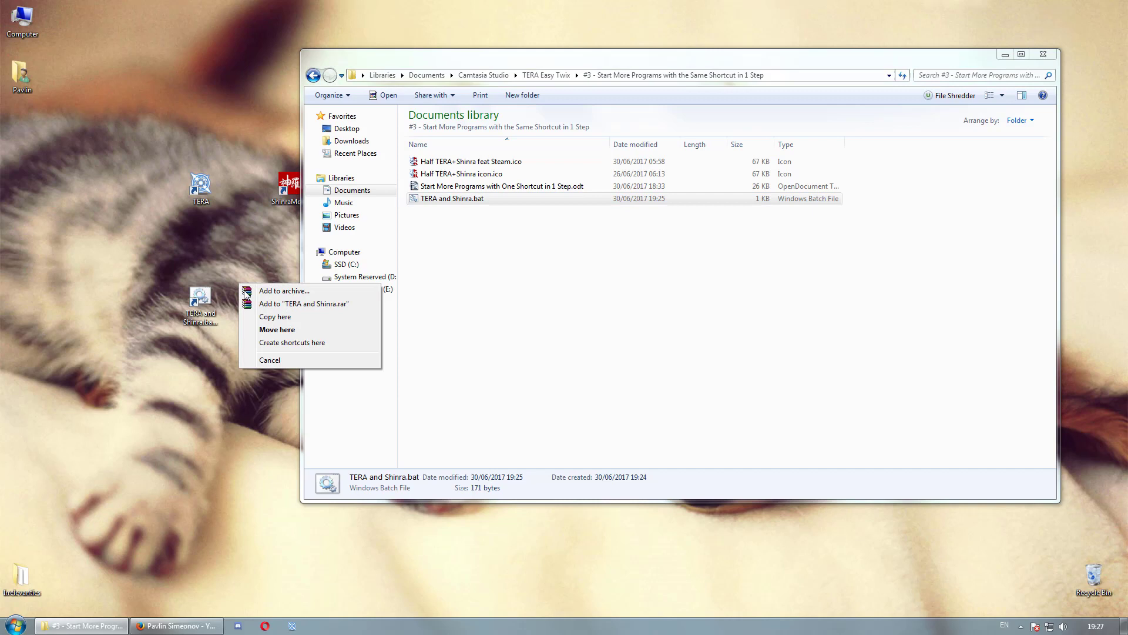
pyautogui.moveTo(292, 342)
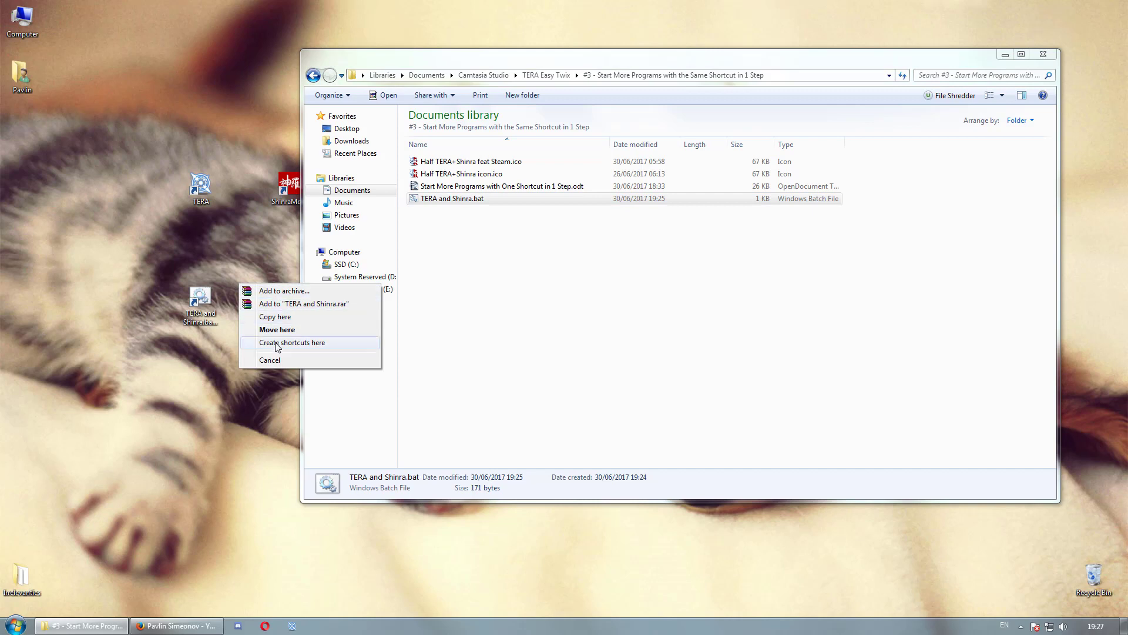
pyautogui.click(292, 342)
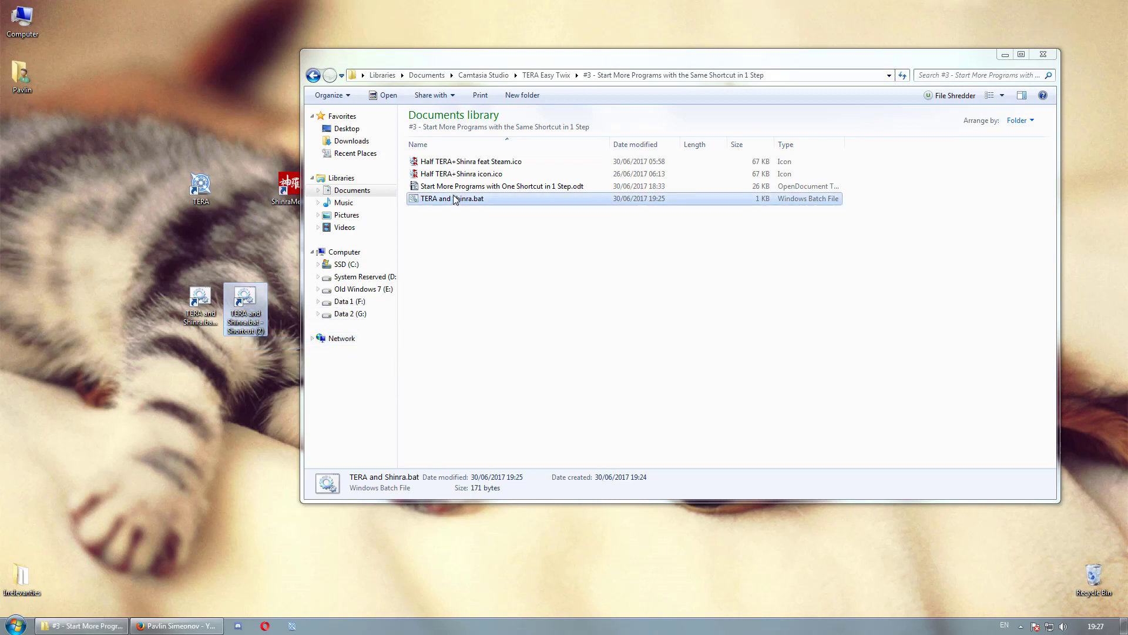
pyautogui.rightClick(450, 198)
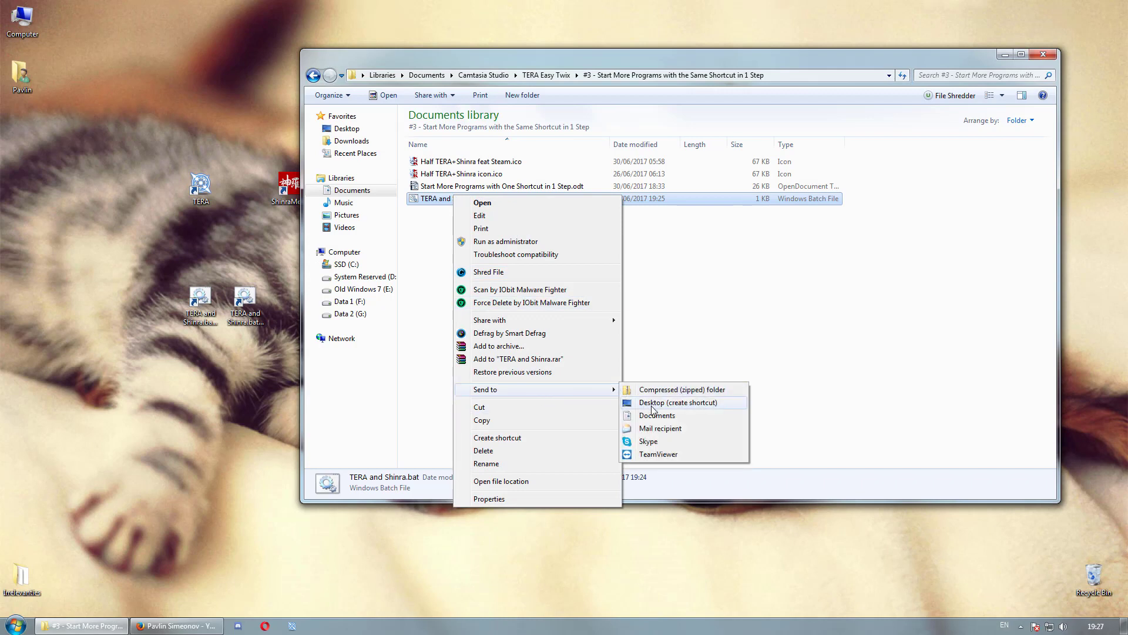
pyautogui.click(677, 402)
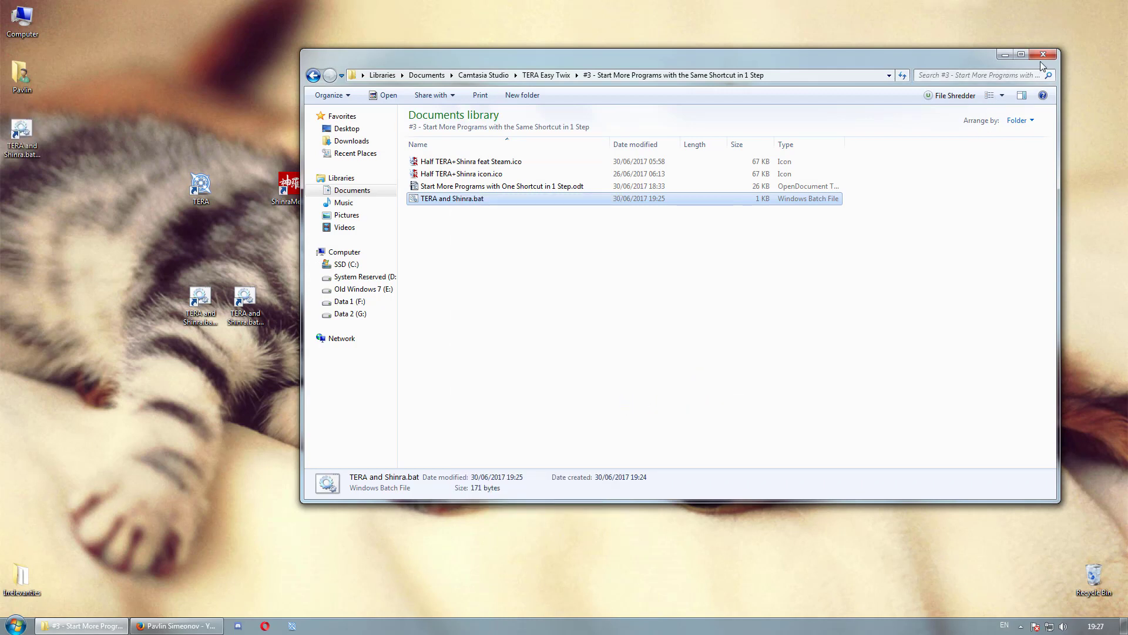
# In the shortcut's Change Icon dialog, browse to and load Half TERA+Shinra icon.ico
pyautogui.rightClick(290, 298)
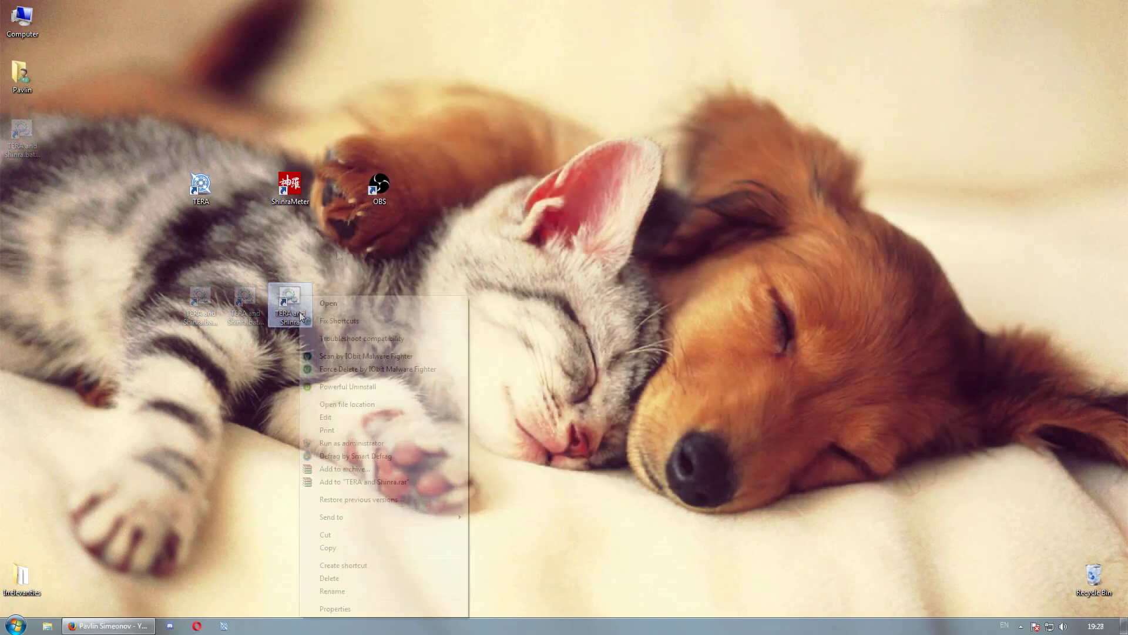
pyautogui.click(334, 608)
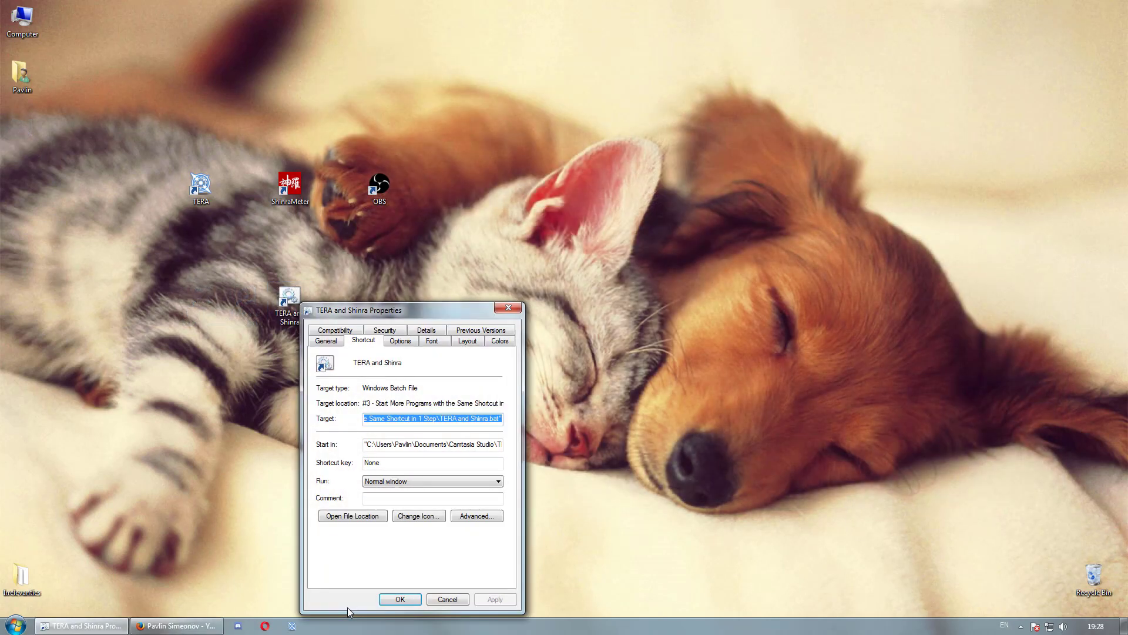
pyautogui.click(418, 515)
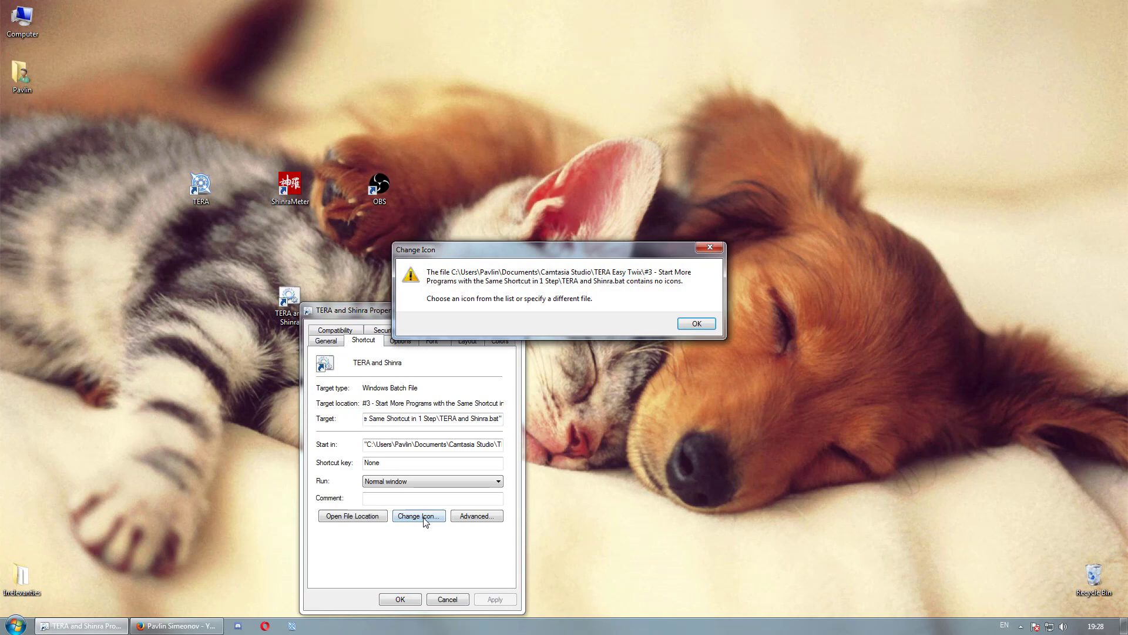
pyautogui.click(693, 323)
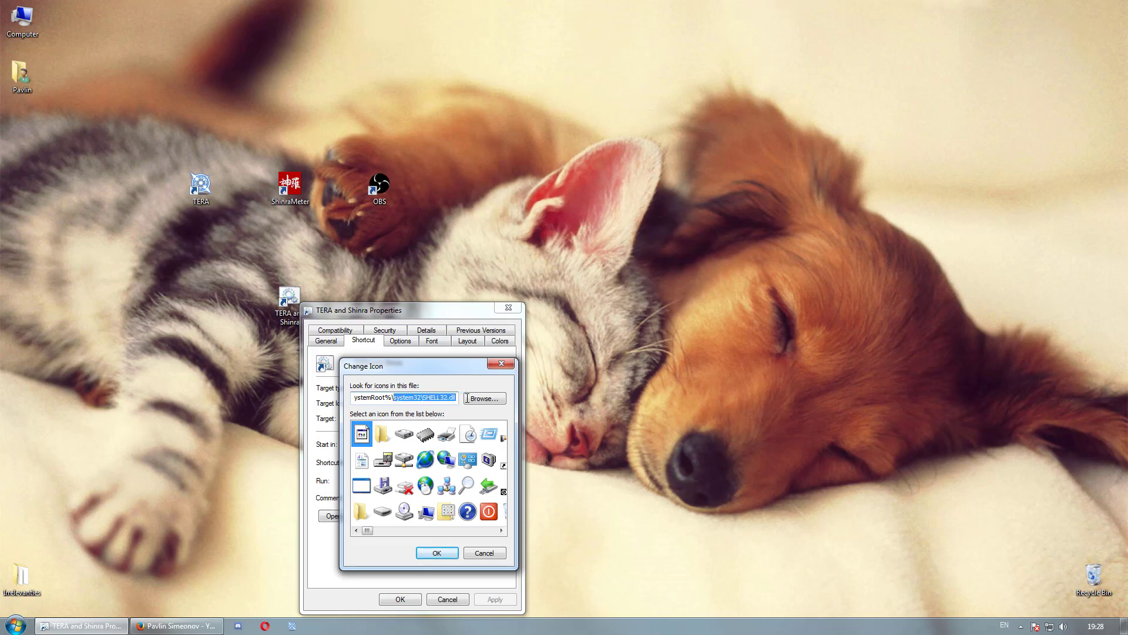
pyautogui.click(483, 398)
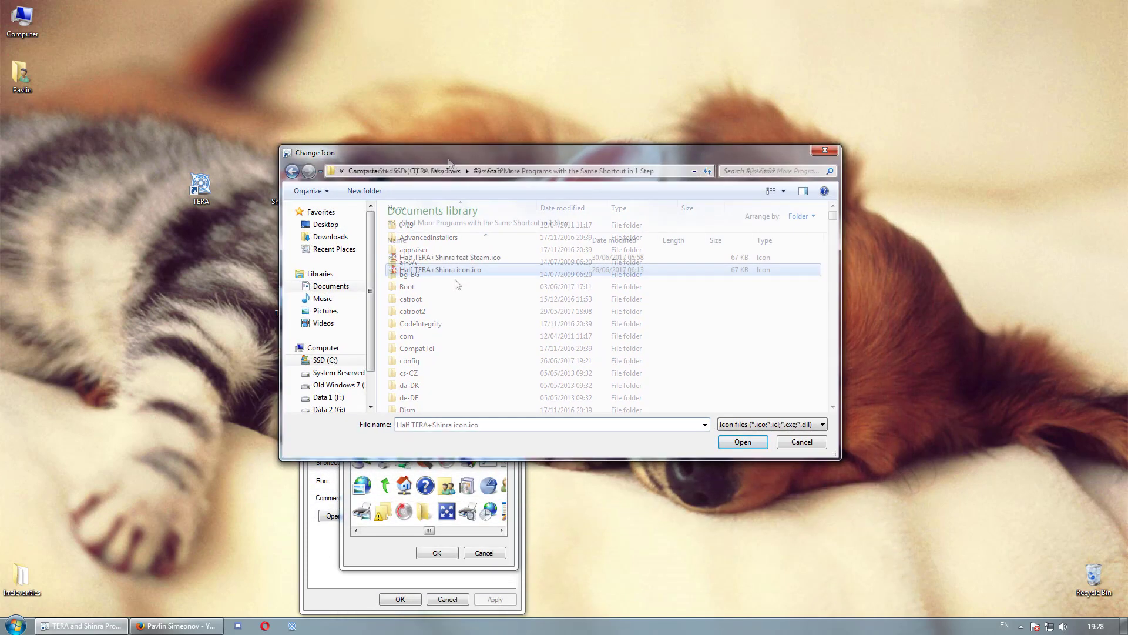
pyautogui.click(742, 441)
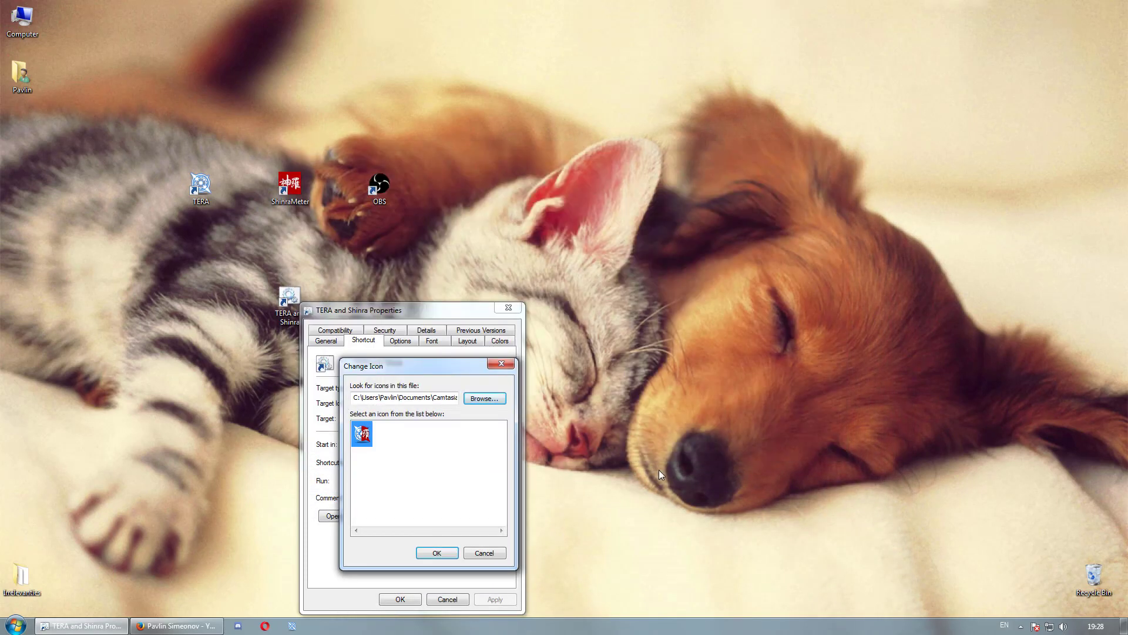